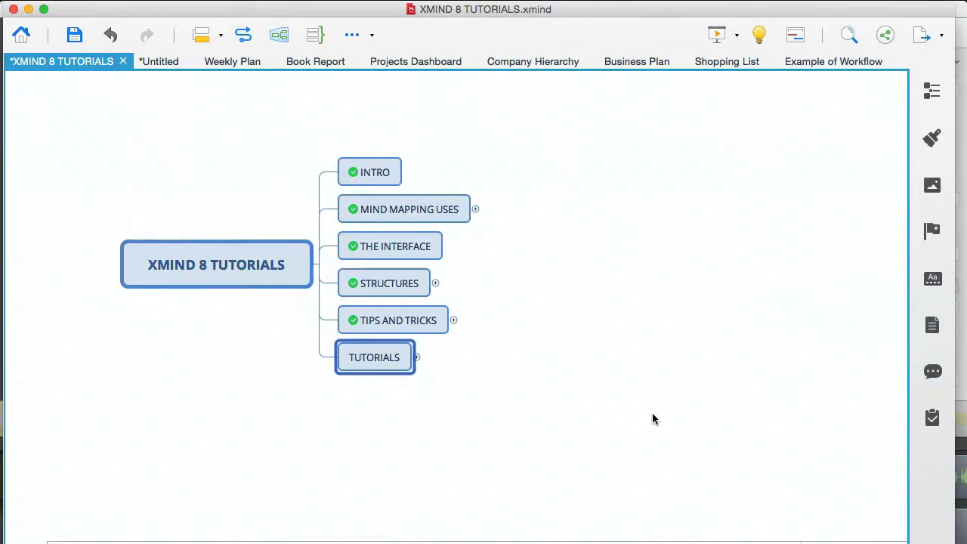
mouse_move(375, 357)
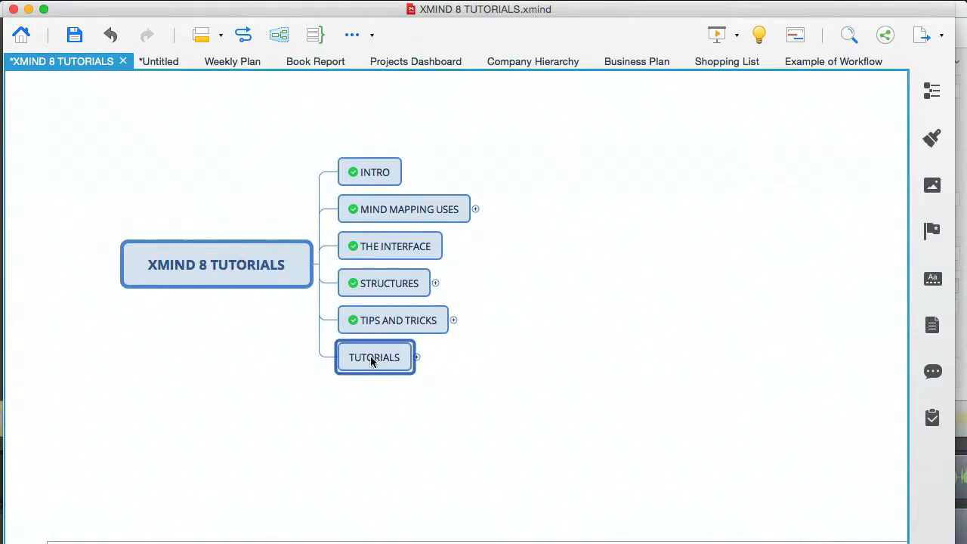
Step: Expand the TUTORIALS topic to show its ten subtopics, from ORGANISE YOUR DAY OR WEEK to BRAINSTORM LIKE A PRO
click(403, 209)
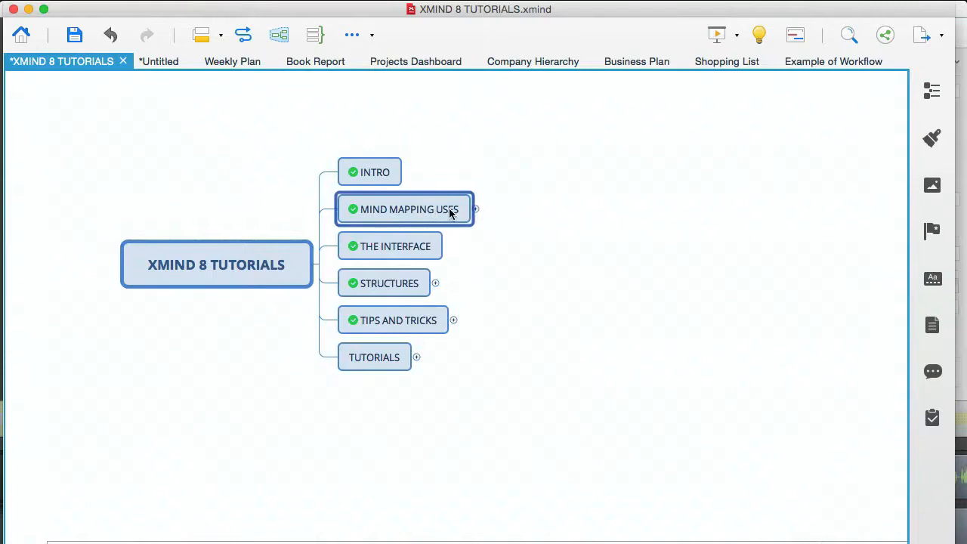
click(375, 357)
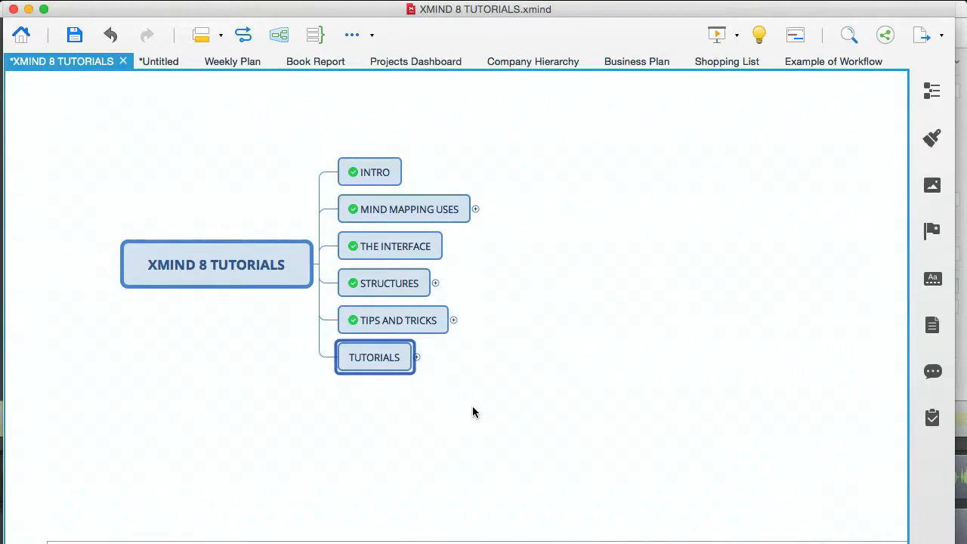
click(417, 357)
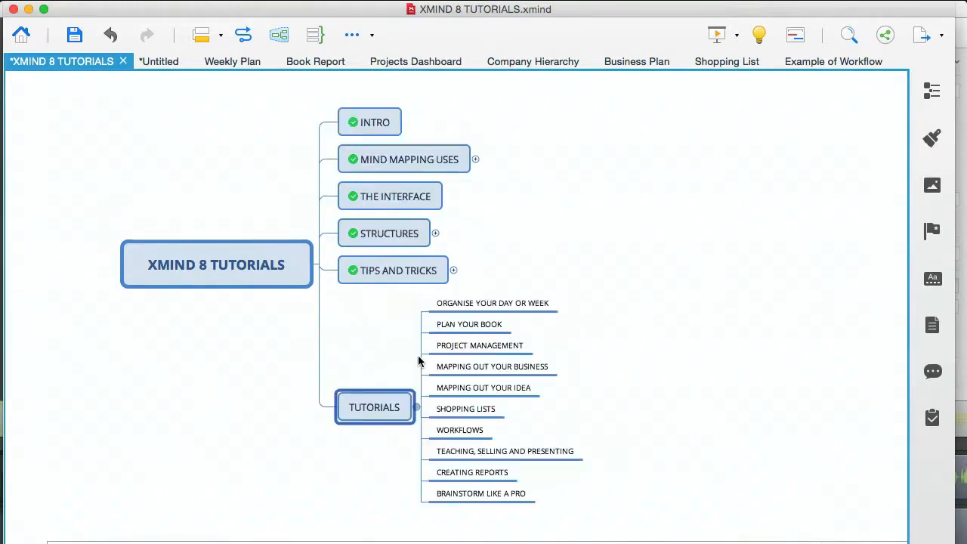
scroll(down, 3)
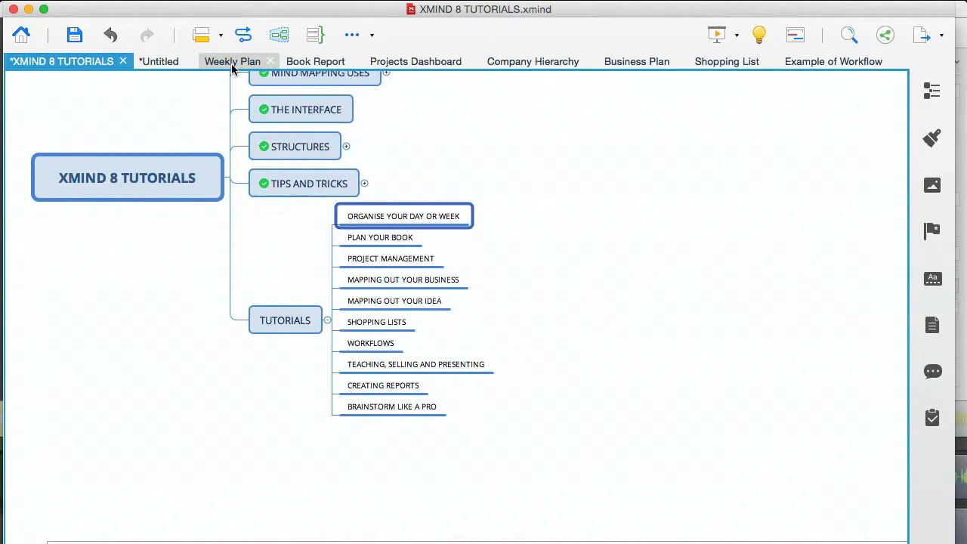
mouse_move(232, 68)
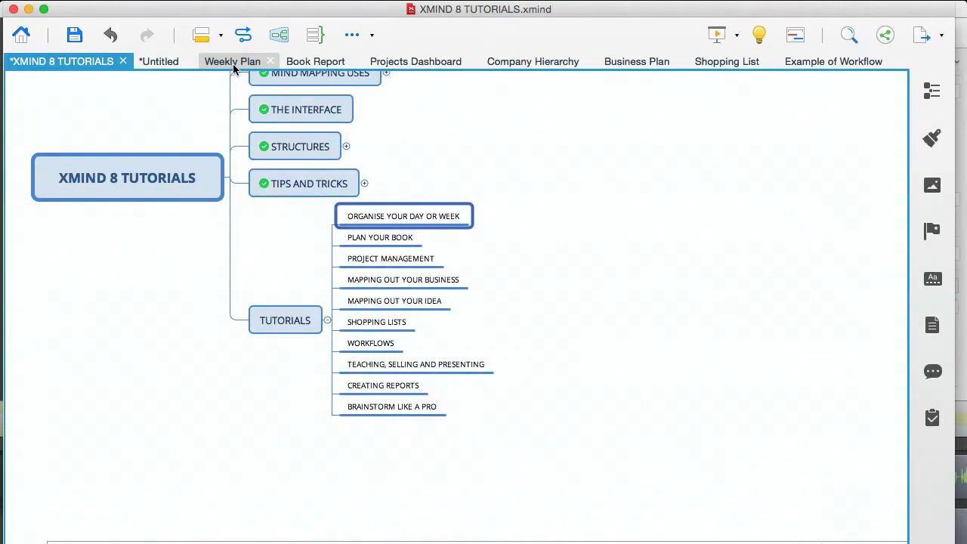
Step: Browse the Weekly Plan map, selecting TUESDAY and the Meeting item under MONDAY
click(233, 60)
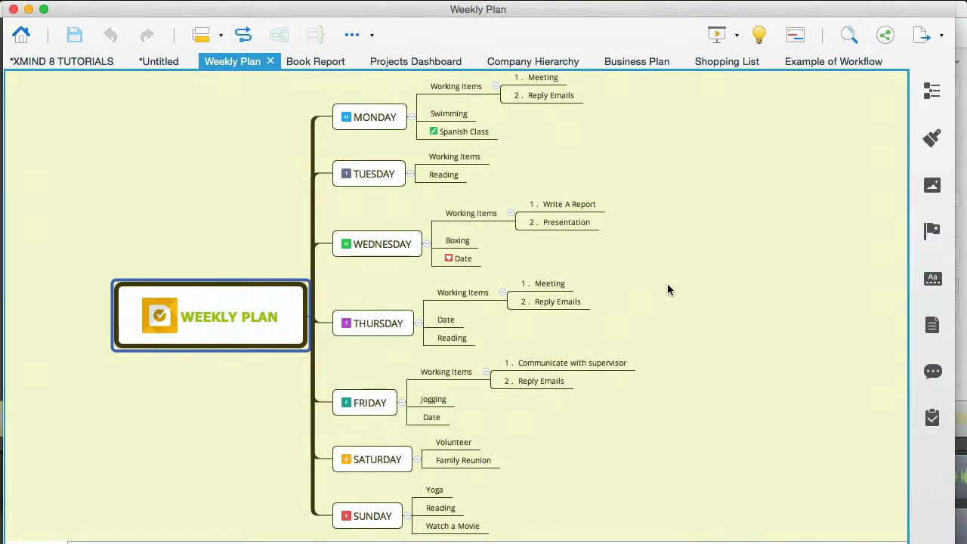
scroll(down, 3)
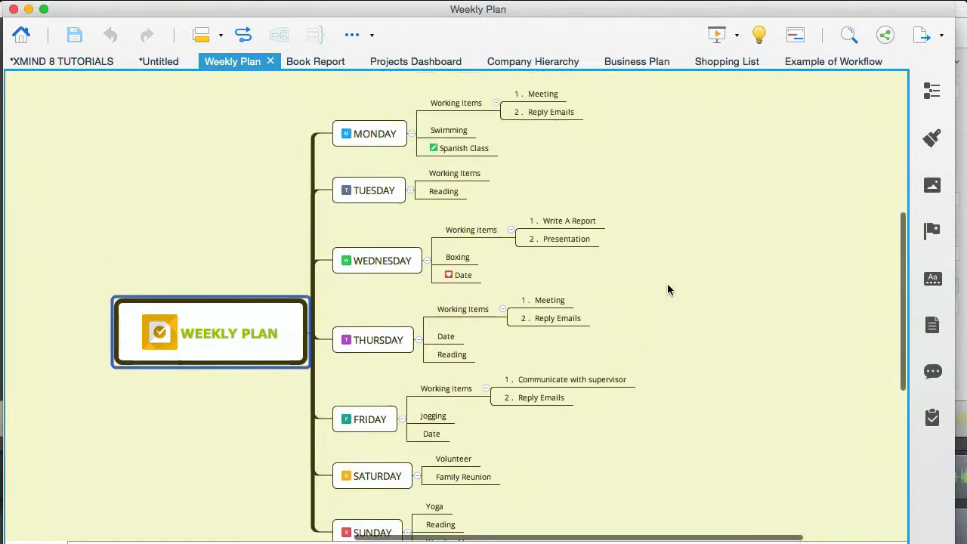
click(369, 191)
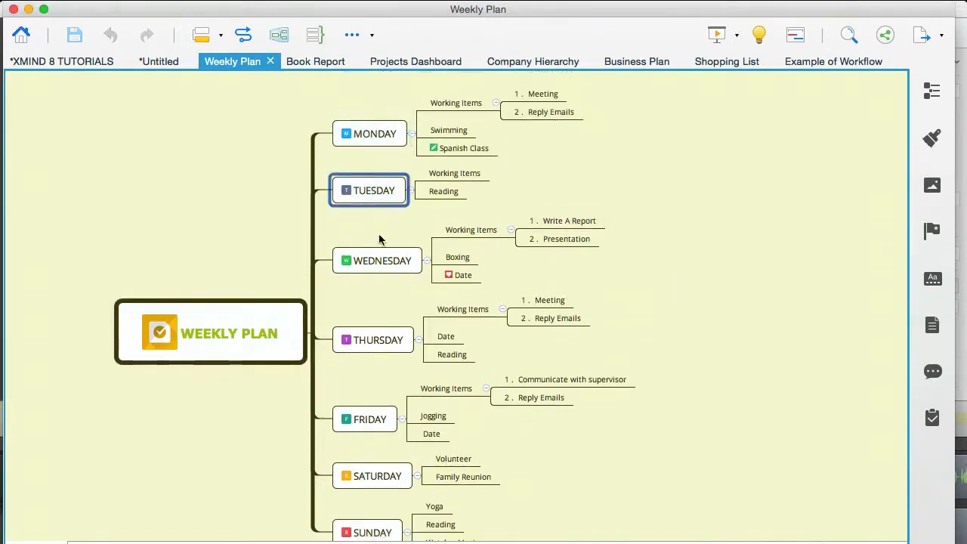
click(375, 338)
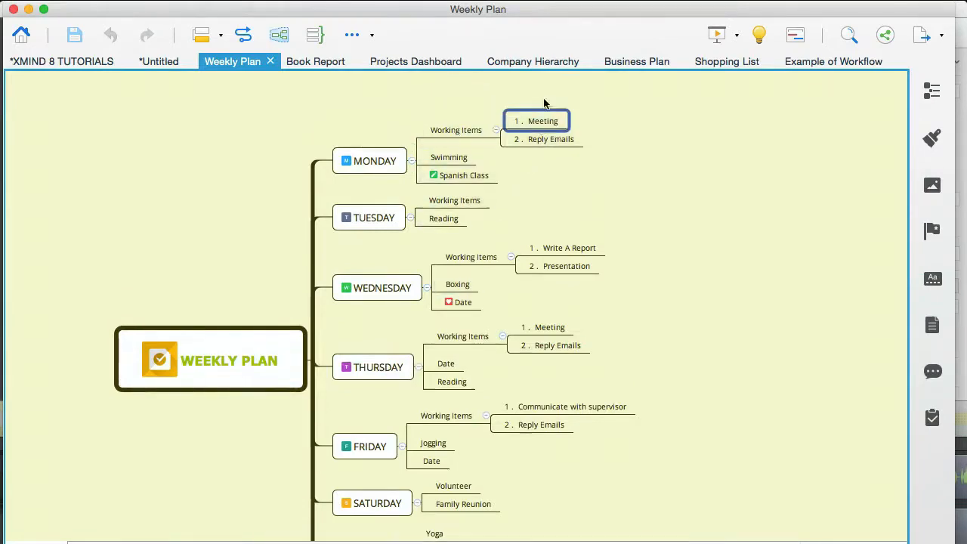
scroll(down, 3)
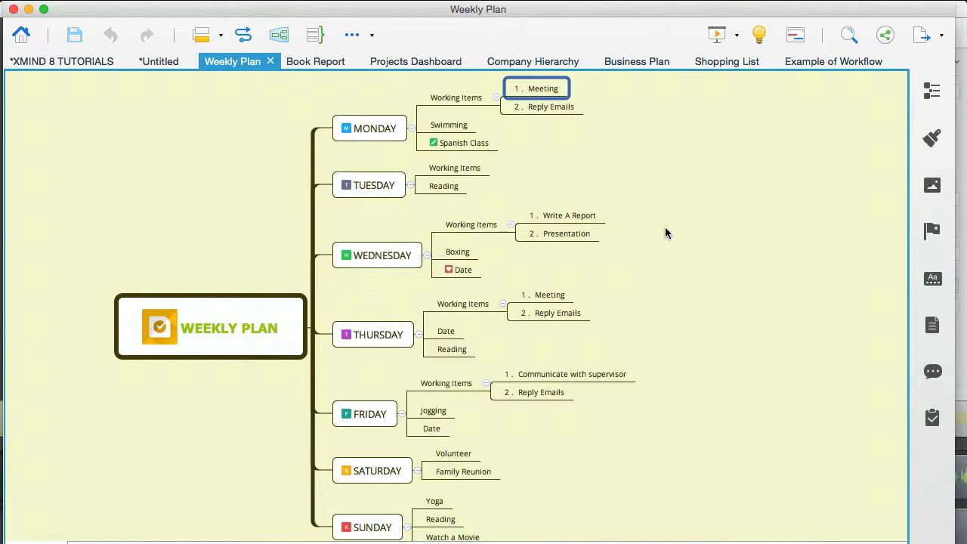
scroll(down, 3)
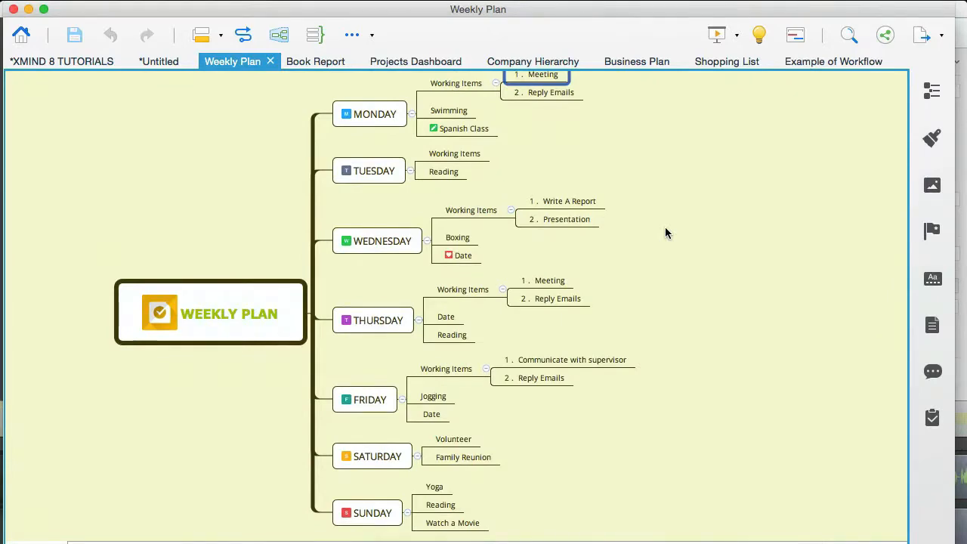
Step: Switch via the tutorials sheet to the Book Report map of The Great Gatsby with its notes panel
click(62, 60)
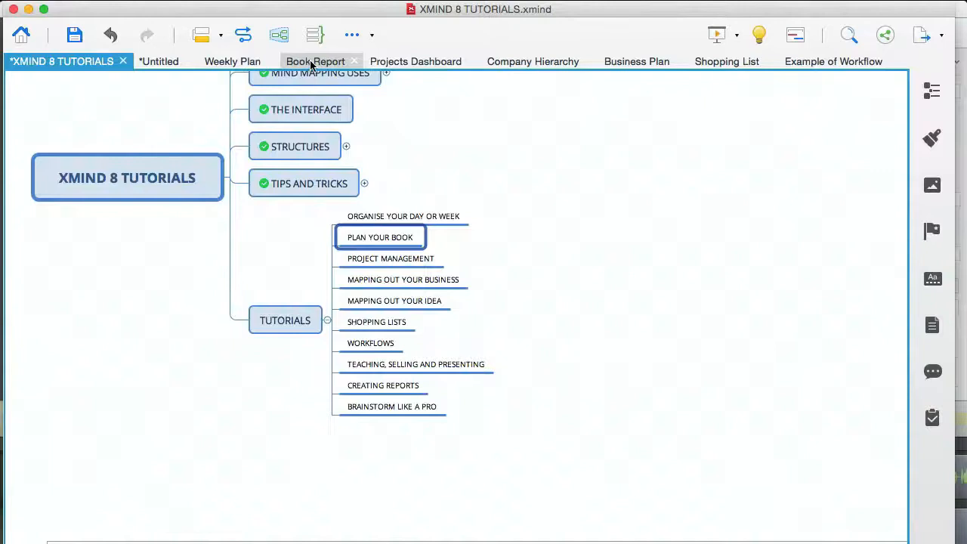
click(314, 61)
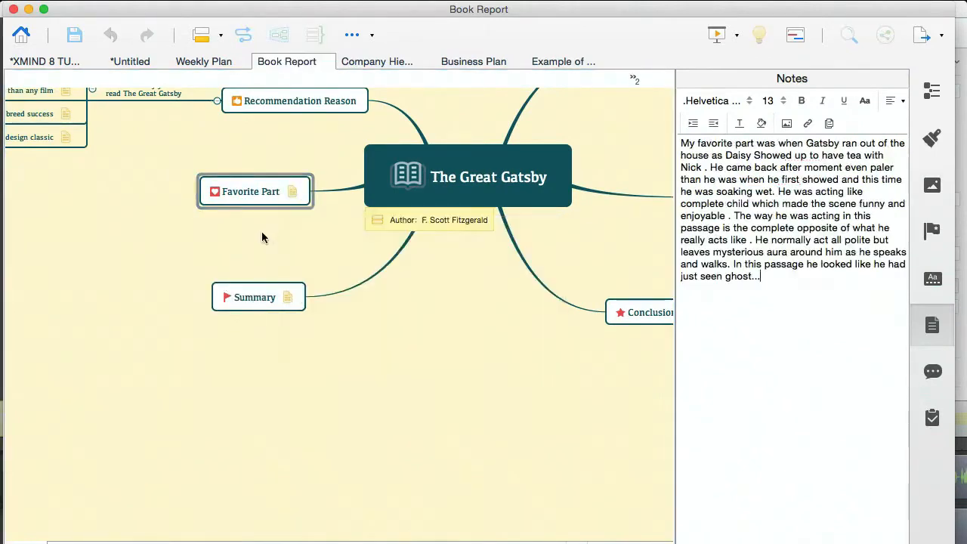
scroll(down, 3)
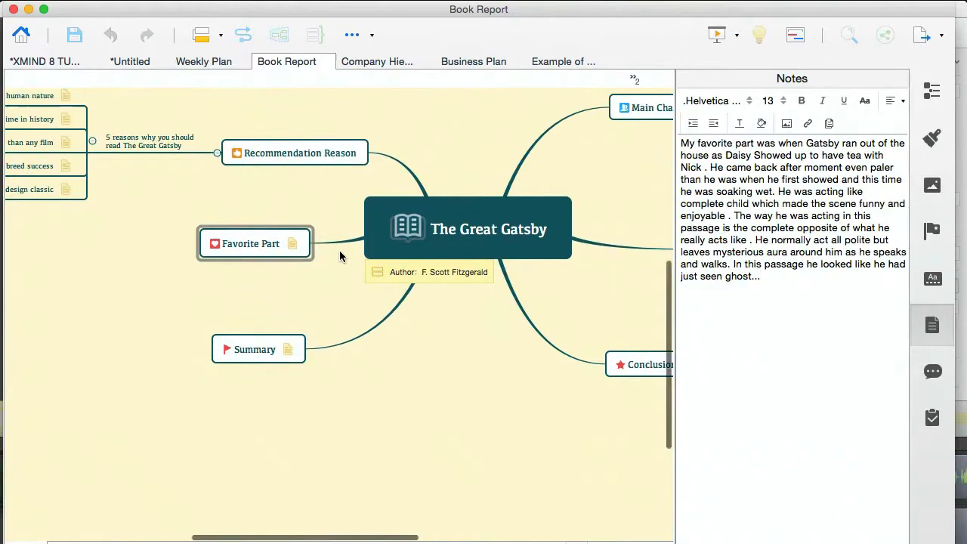
scroll(down, 3)
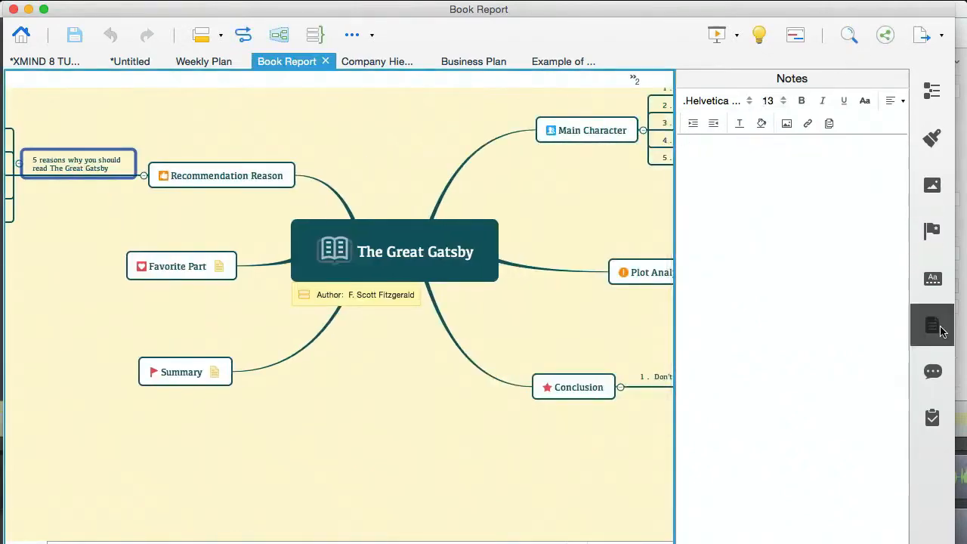
Step: Hide the notes panel, rename Main Topic 1 to PLOT and add placeholder subtopics under it
click(932, 325)
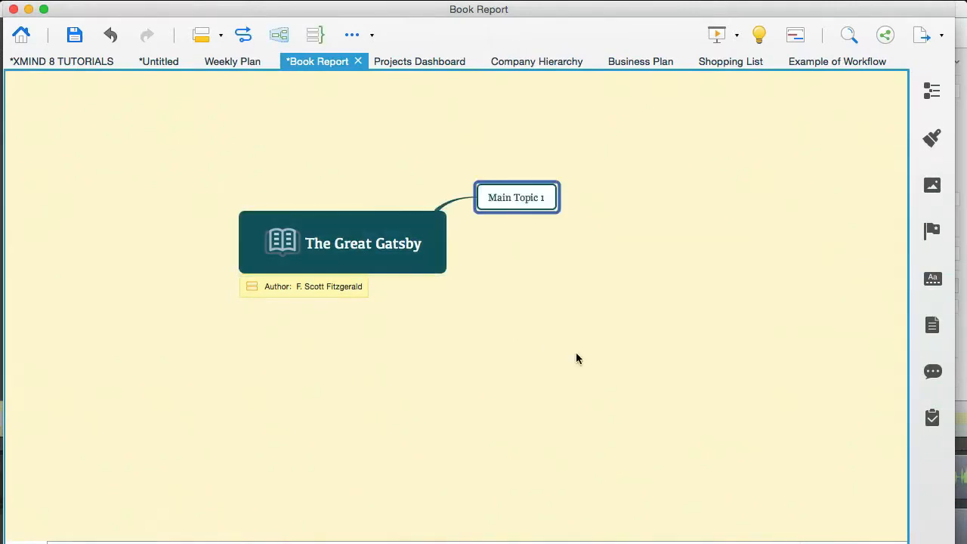
text(PLOT)
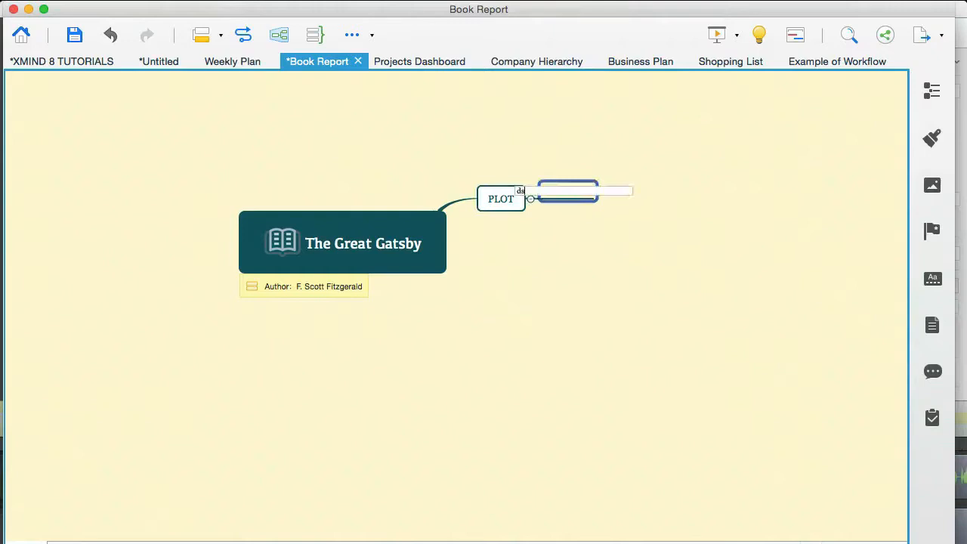
text(asdsadad)
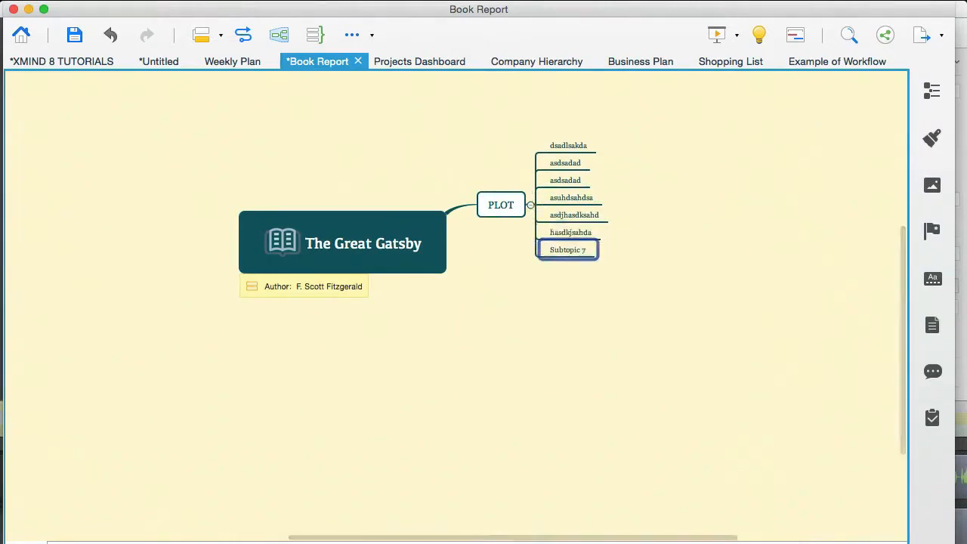
text(asdsadksajhd)
text(\asdjahsdkjhasd)
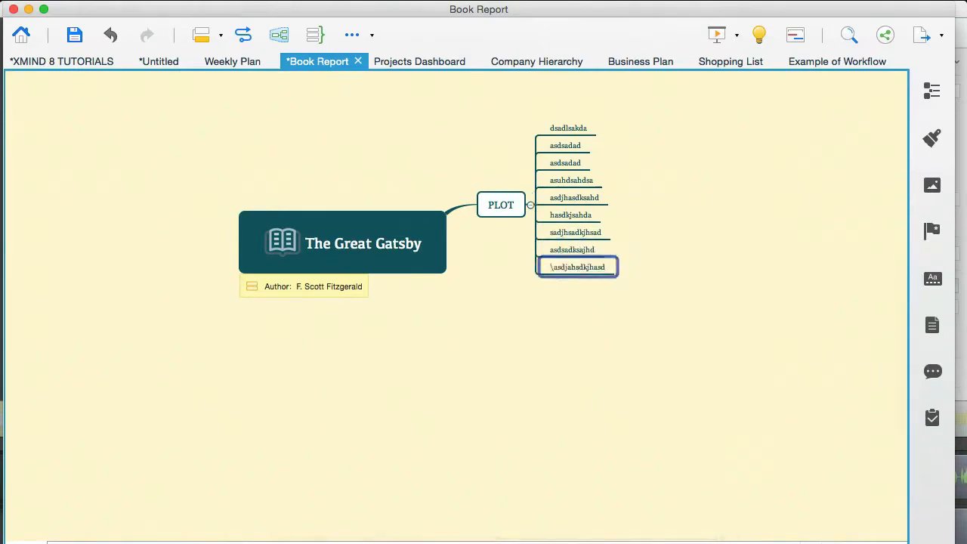
key(Return)
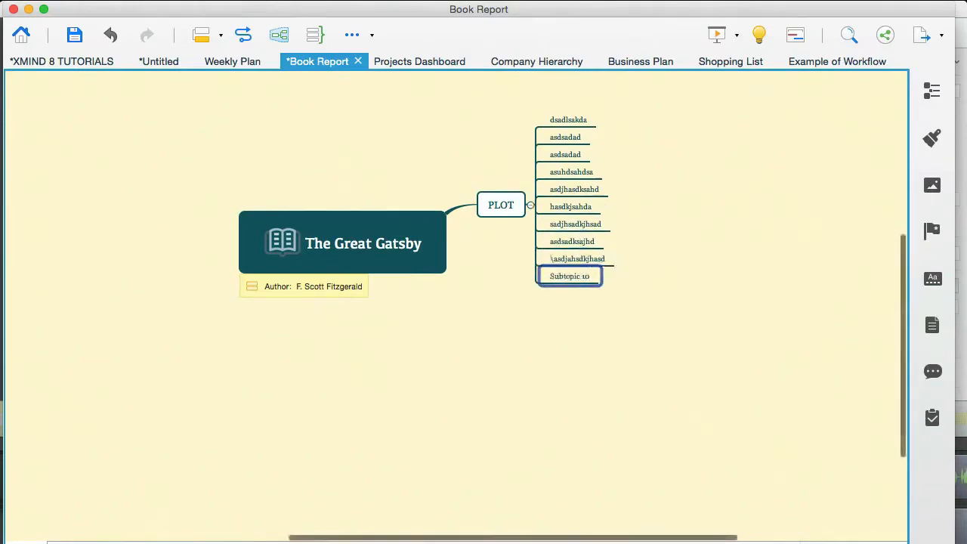
text(asdadj)
text(CHAP 3)
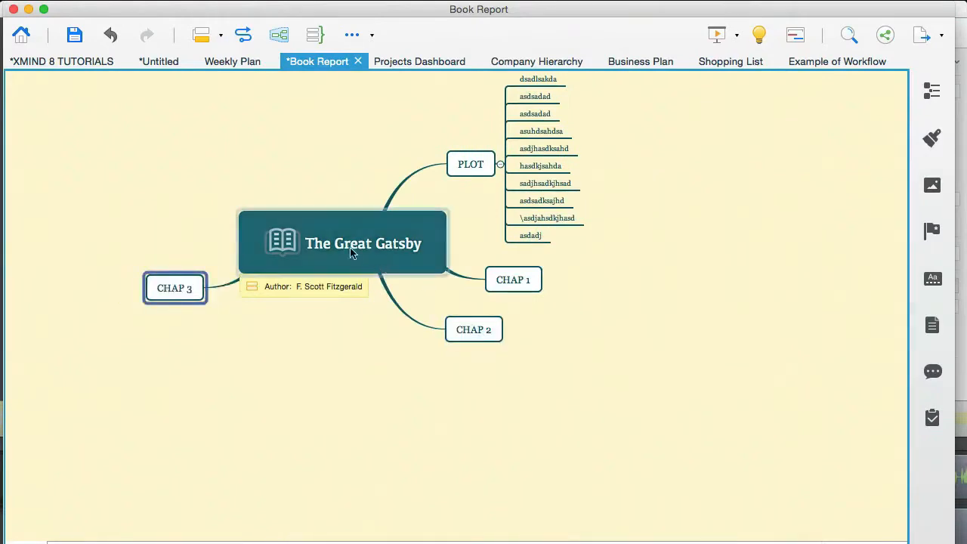
Step: Change The Great Gatsby central topic's structure to a Logic Chart layout
click(342, 242)
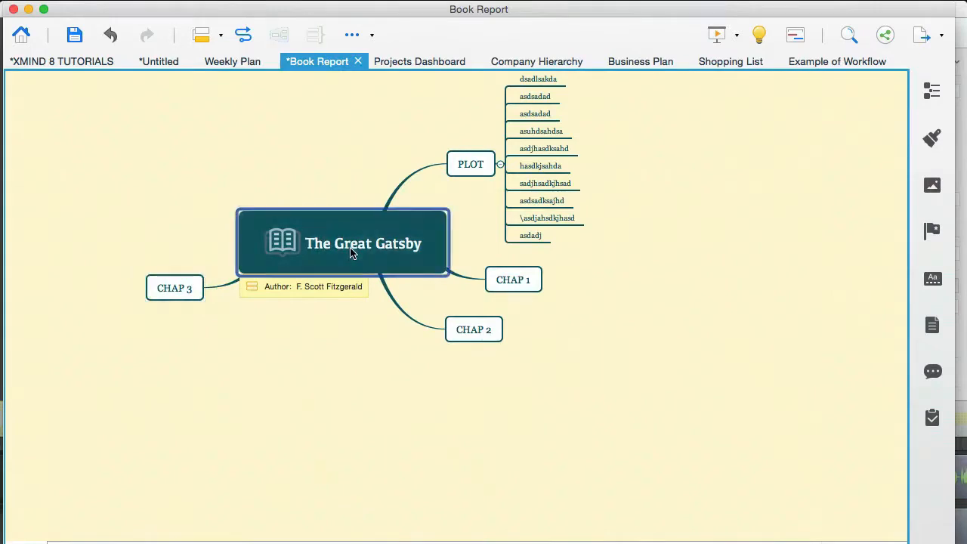
right_click(351, 249)
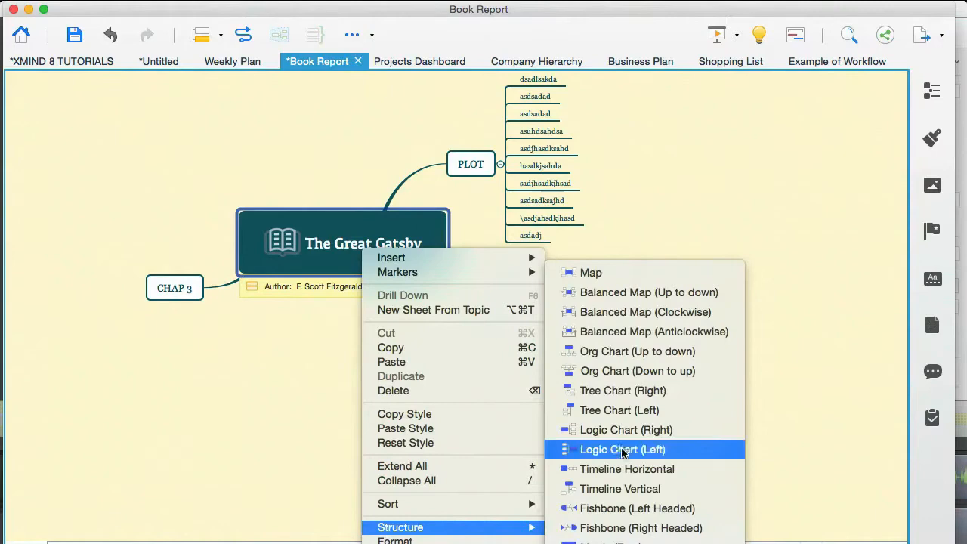
click(622, 449)
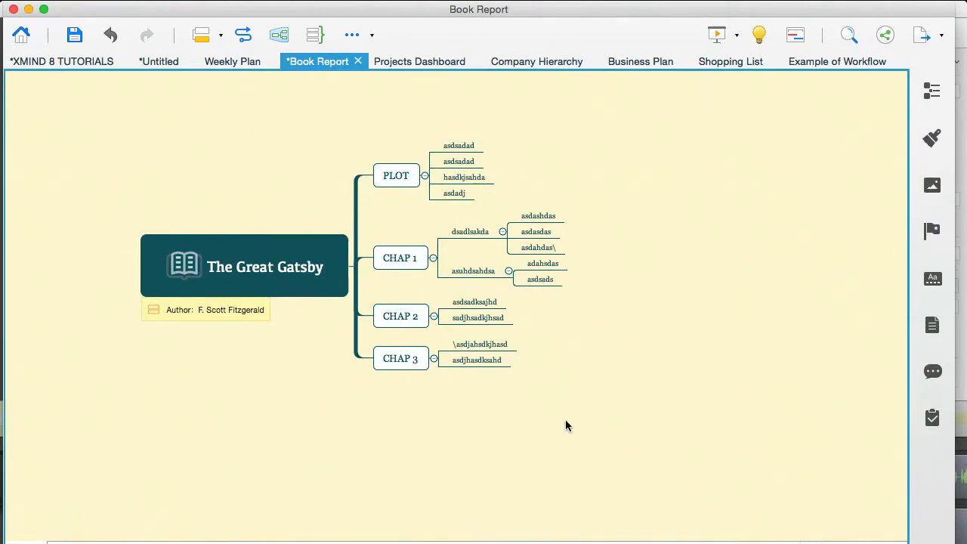
Step: View the Projects Dashboard sheet, then return to the XMIND 8 TUTORIALS map
click(60, 61)
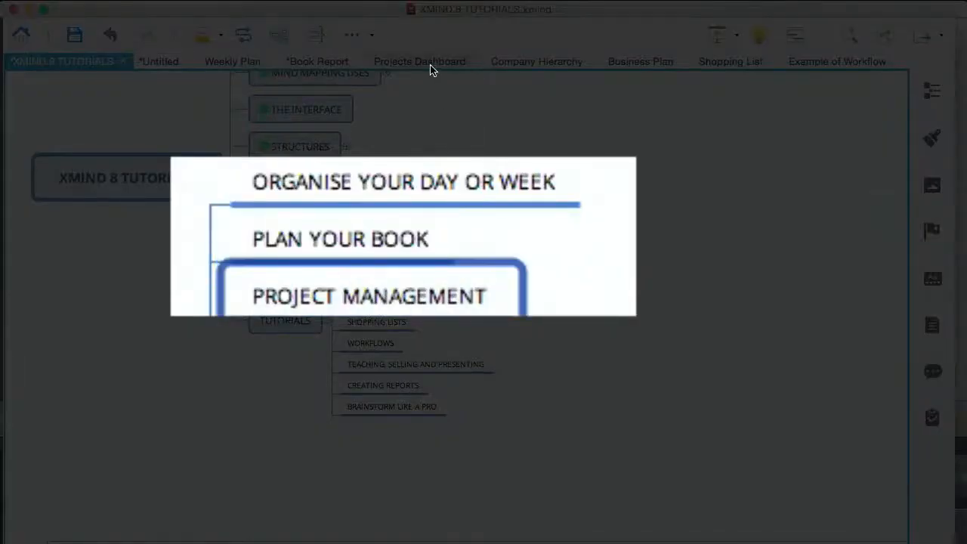
click(418, 61)
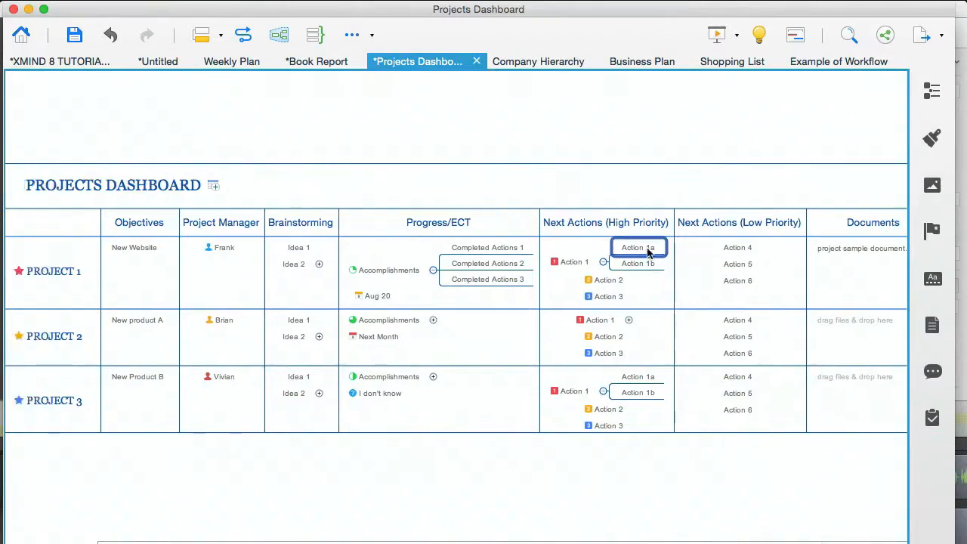
click(61, 60)
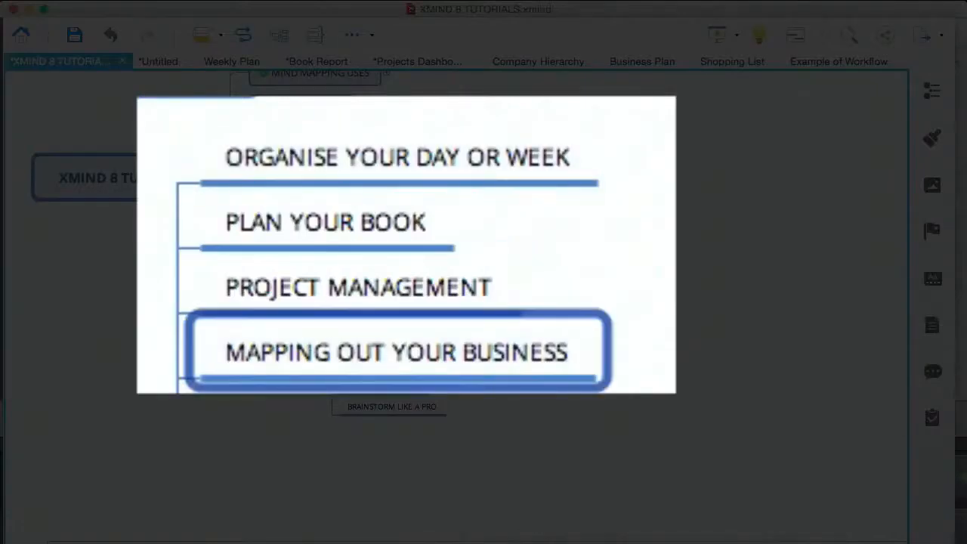
Step: Show the Company Hierarchy template and select the President and SALES topics
click(538, 61)
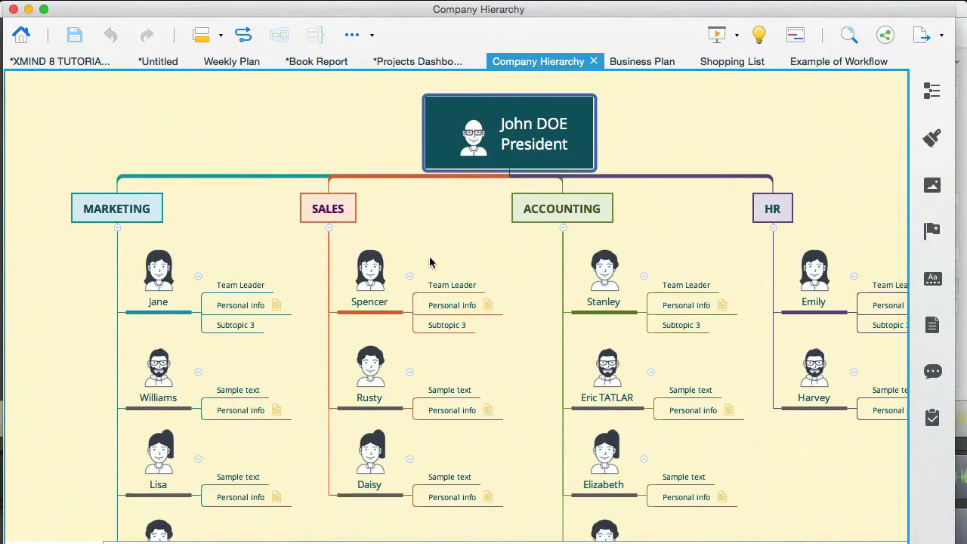
mouse_move(459, 242)
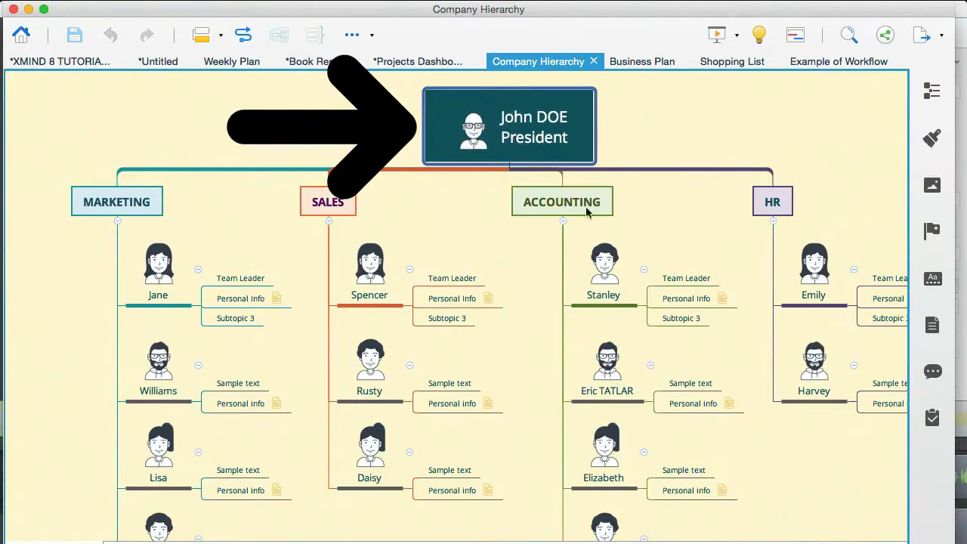
click(328, 202)
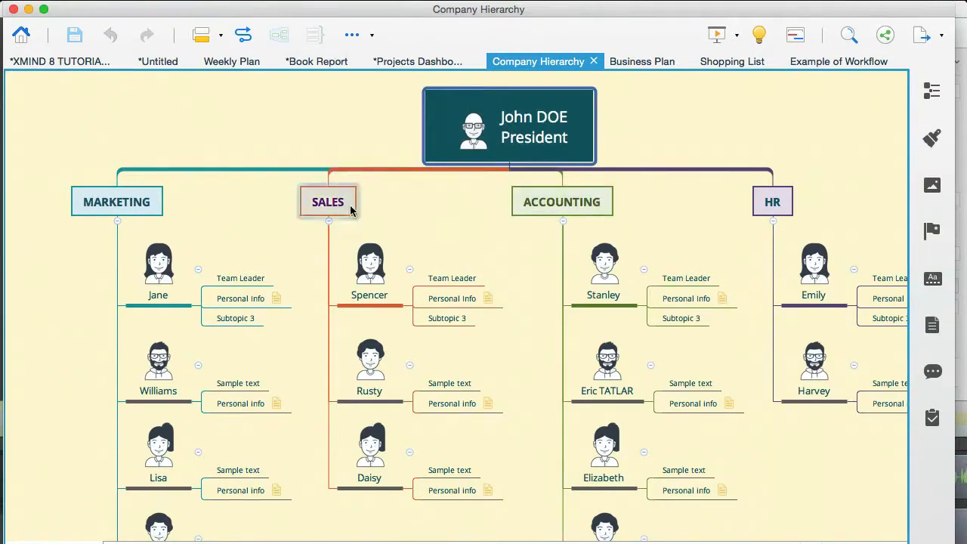
click(328, 201)
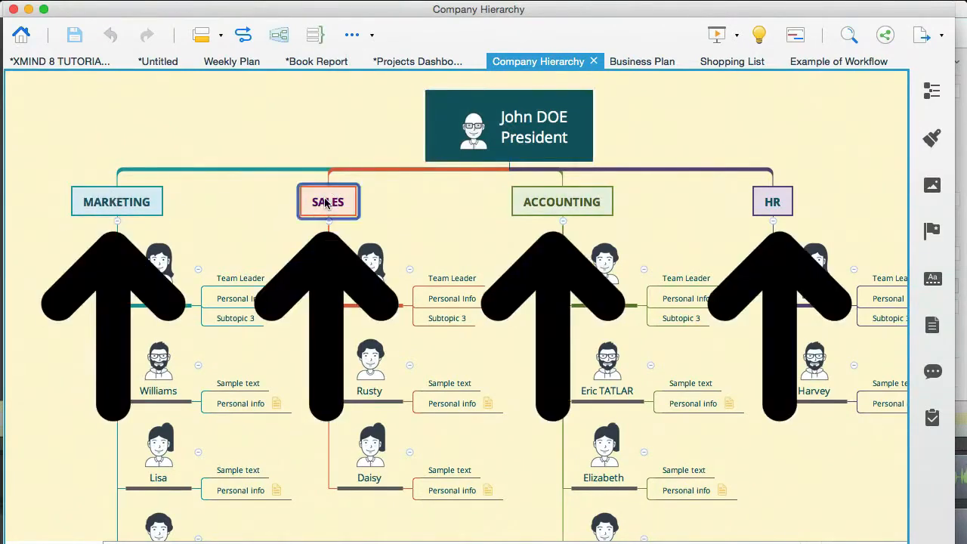
mouse_move(366, 209)
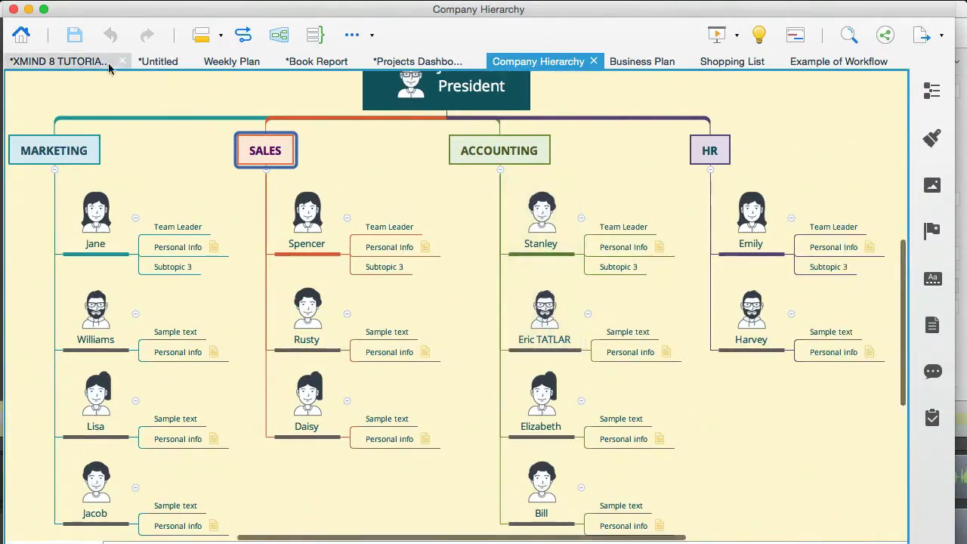
Step: Switch to the Business Plan map and inspect the existing Summary beside Financial
click(59, 61)
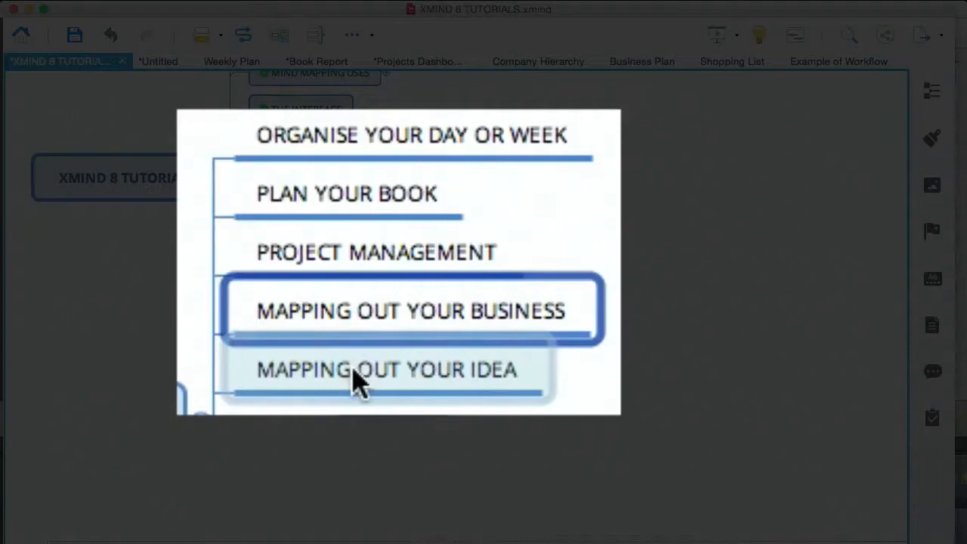
click(385, 368)
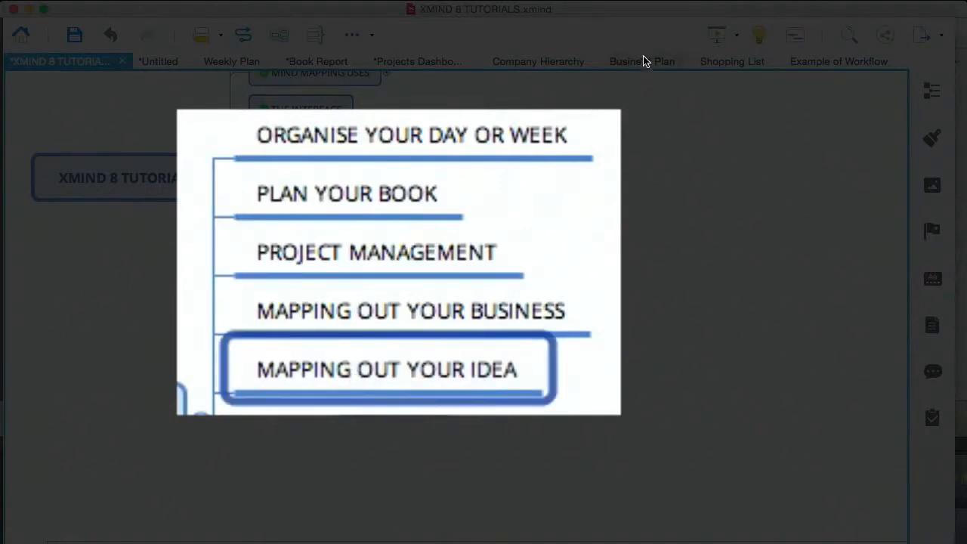
click(641, 61)
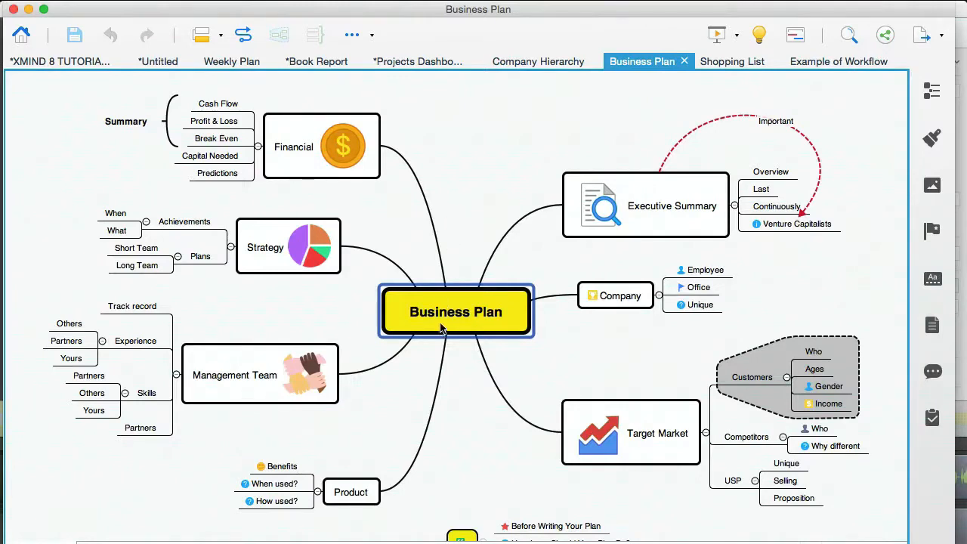
mouse_move(468, 329)
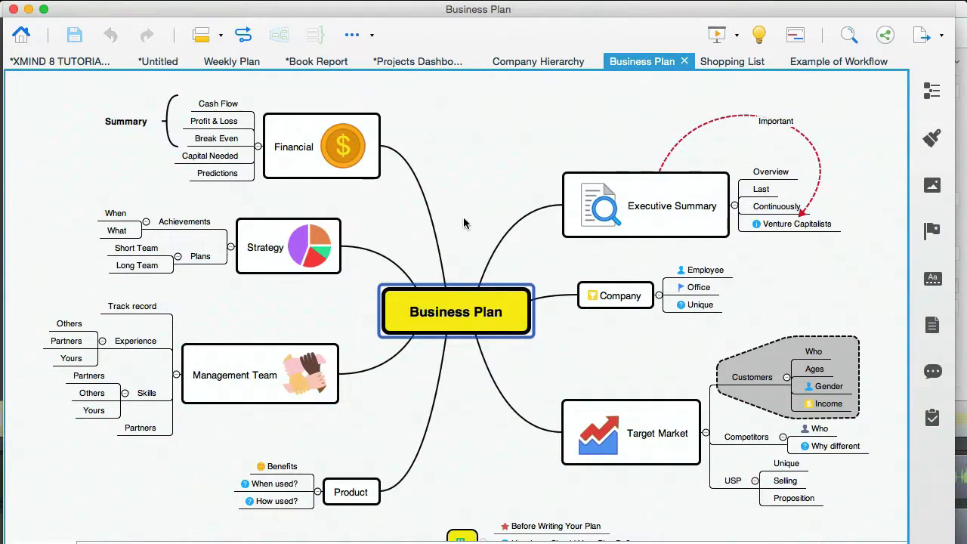
mouse_move(702, 130)
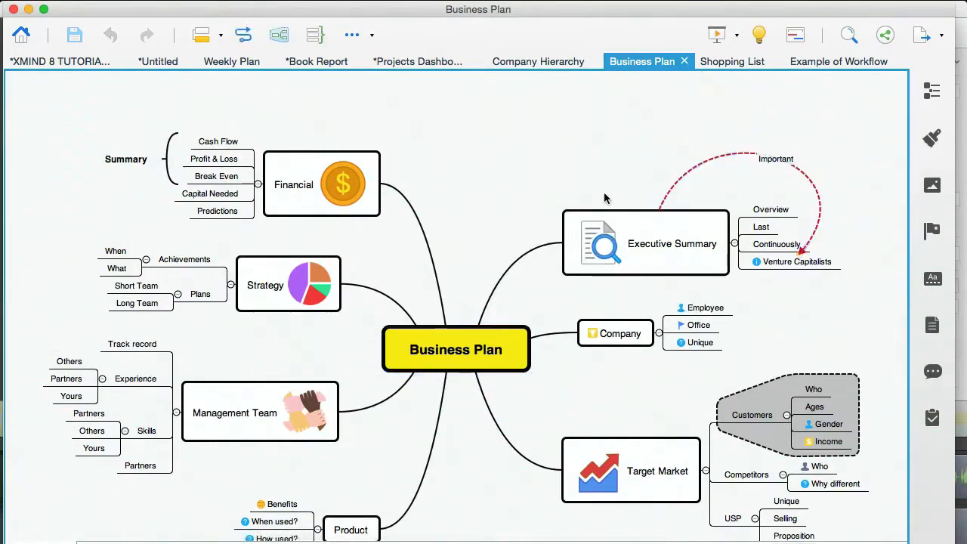
scroll(down, 3)
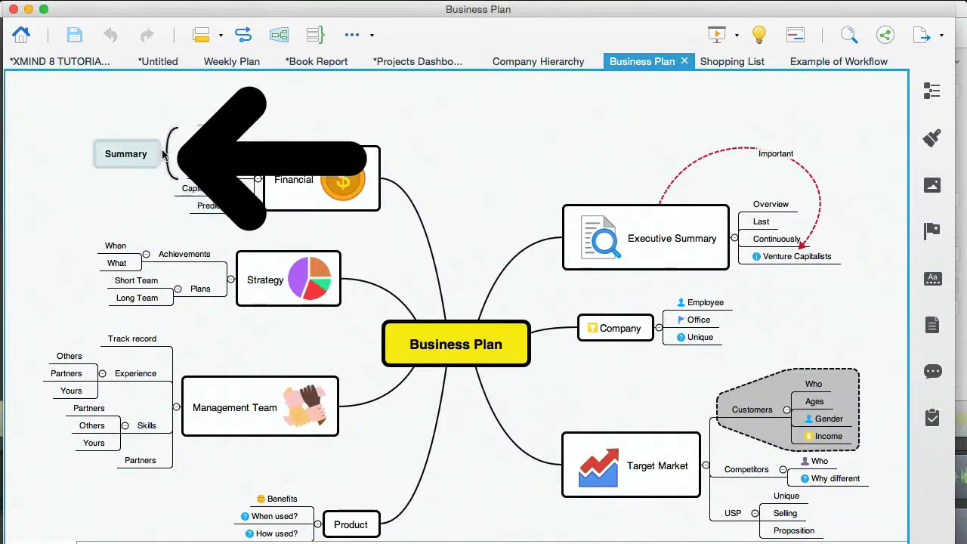
click(127, 154)
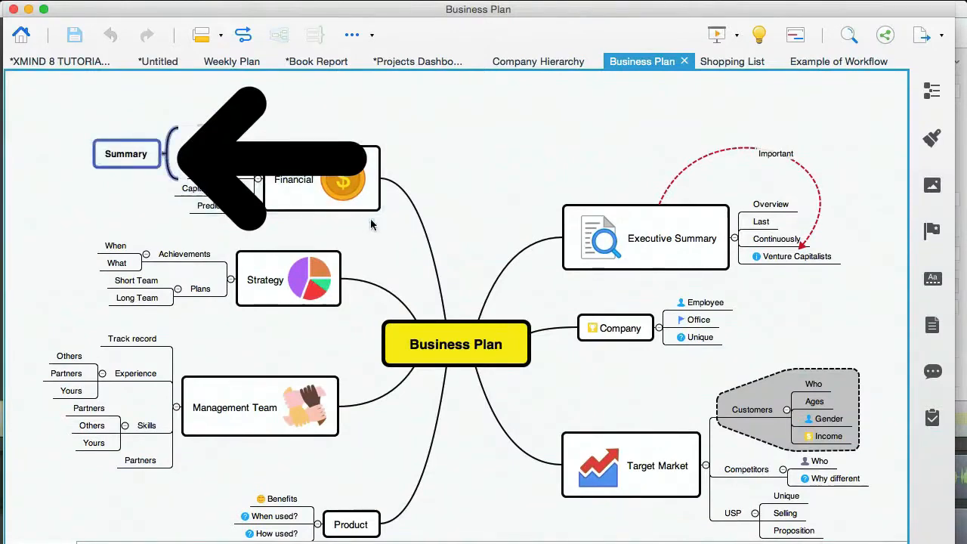
scroll(down, 3)
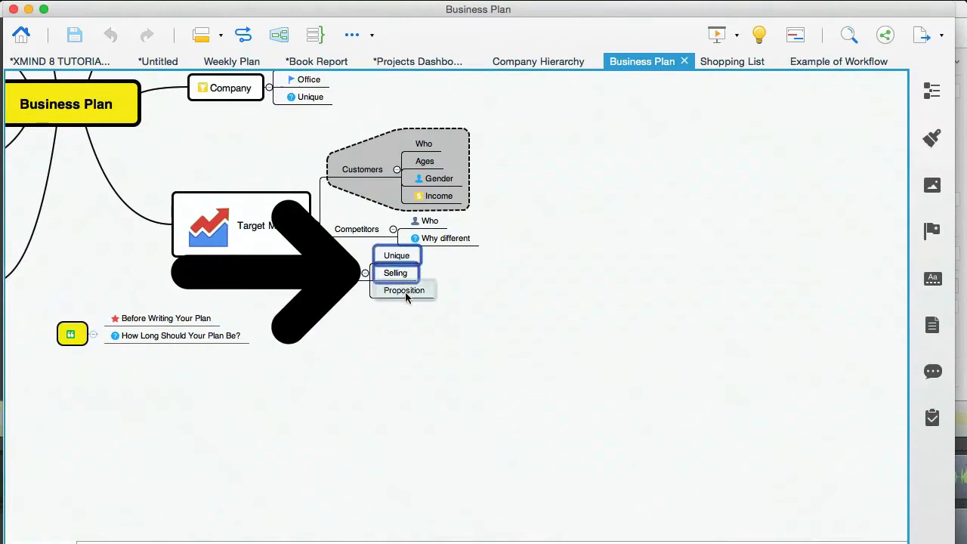
Step: Add a summary labelled BRANDING across the Unique, Selling and Proposition subtopics under USP
right_click(405, 290)
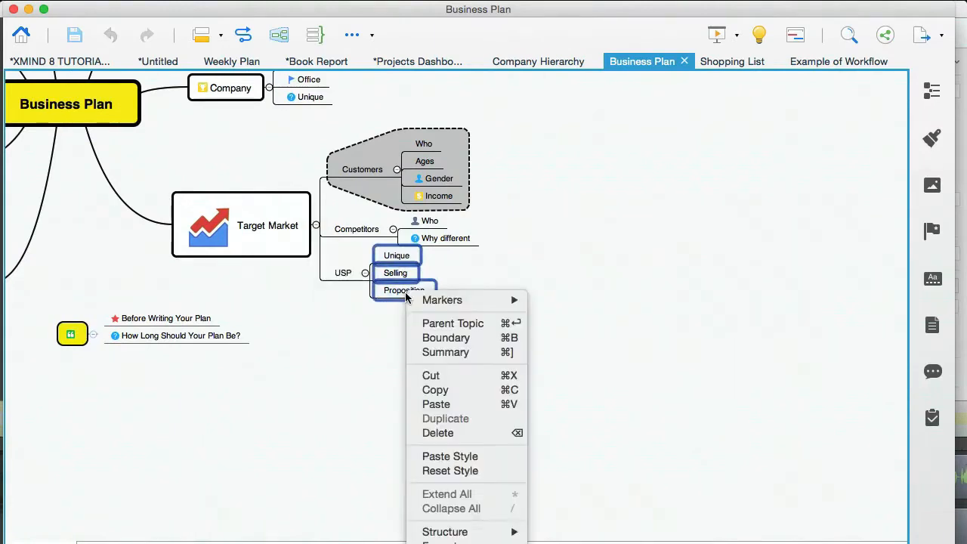
mouse_move(444, 352)
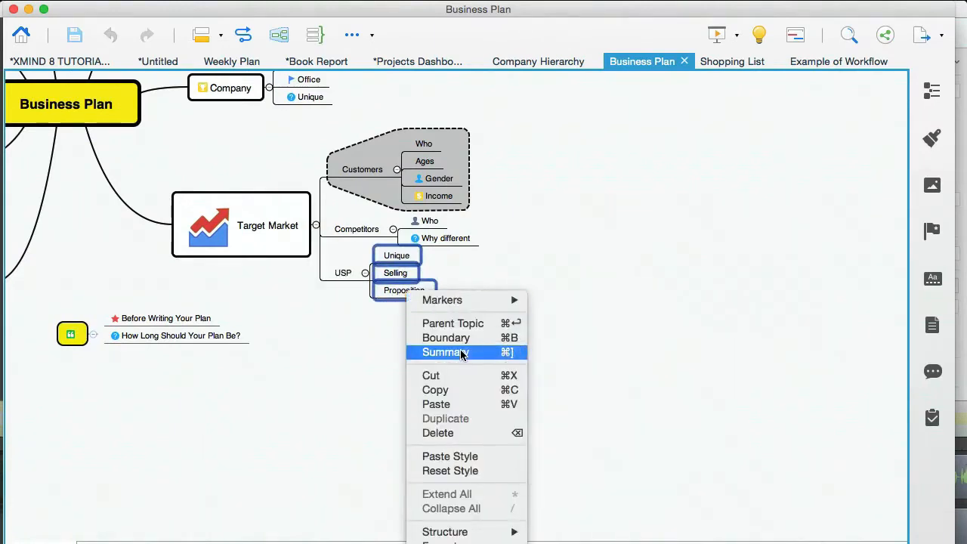
click(444, 352)
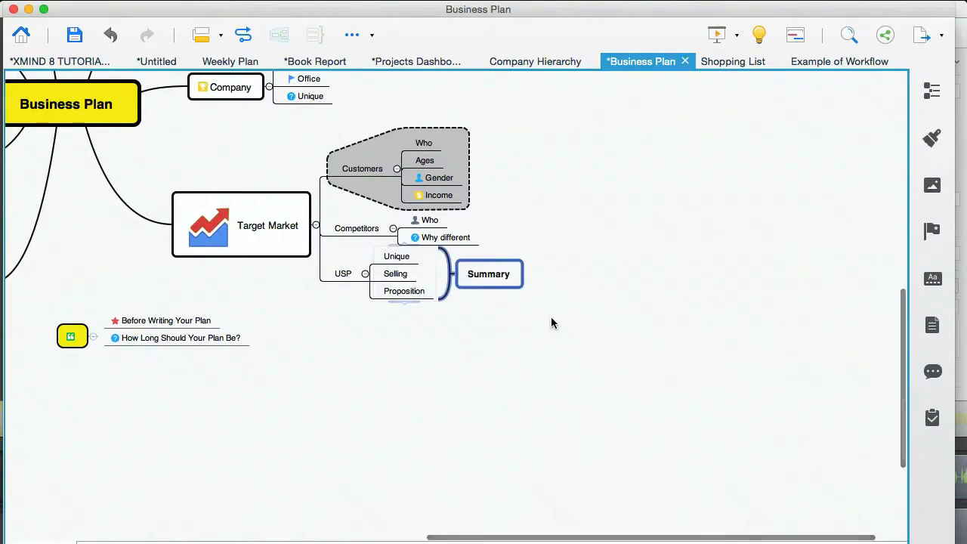
mouse_move(511, 318)
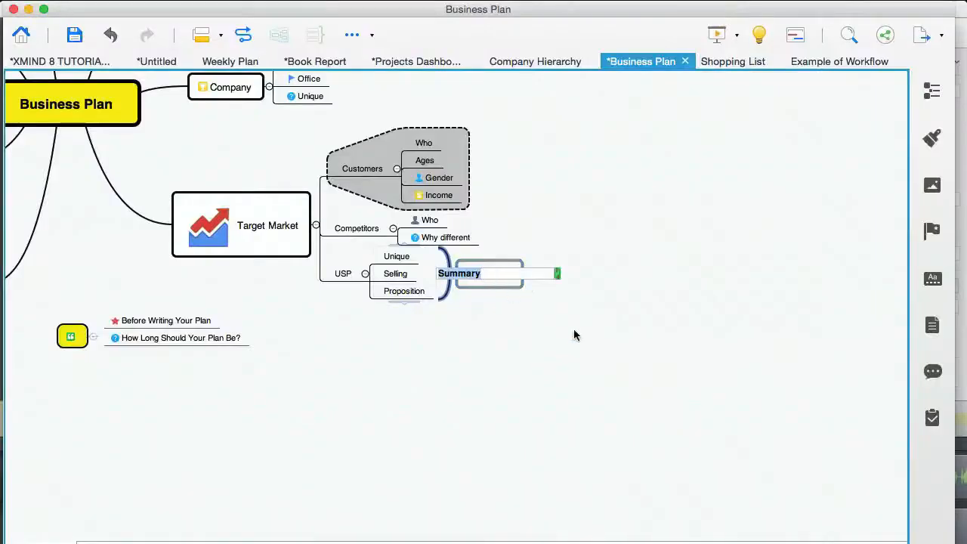
text(BRAND)
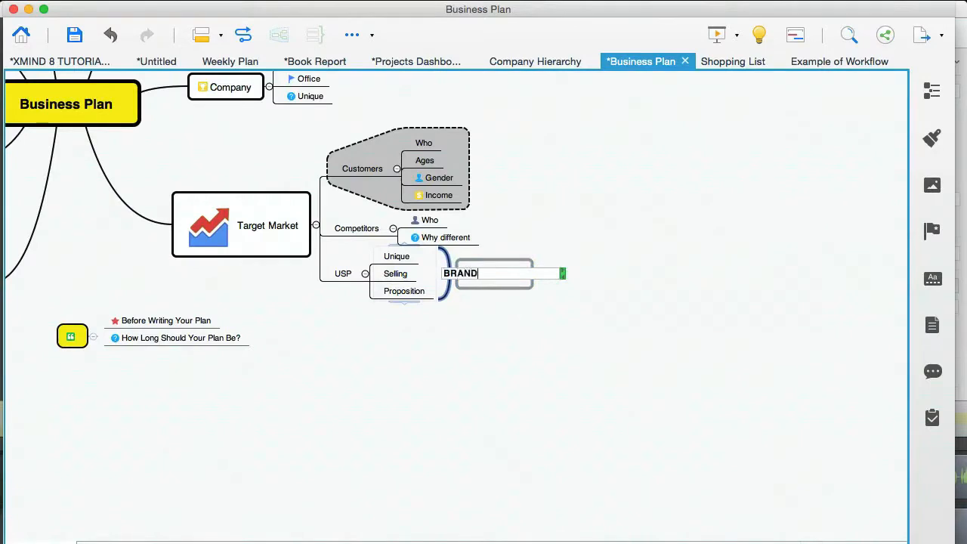
text(ING)
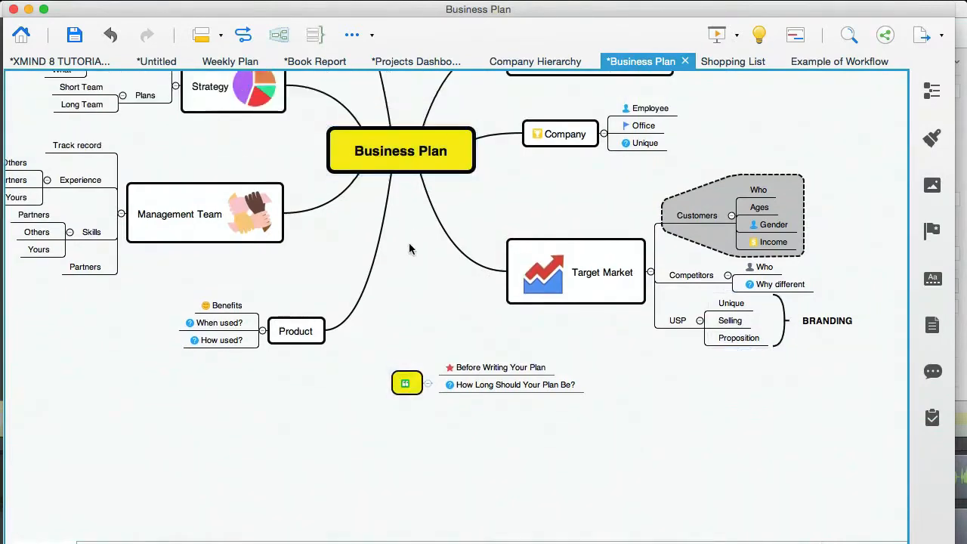
scroll(down, 3)
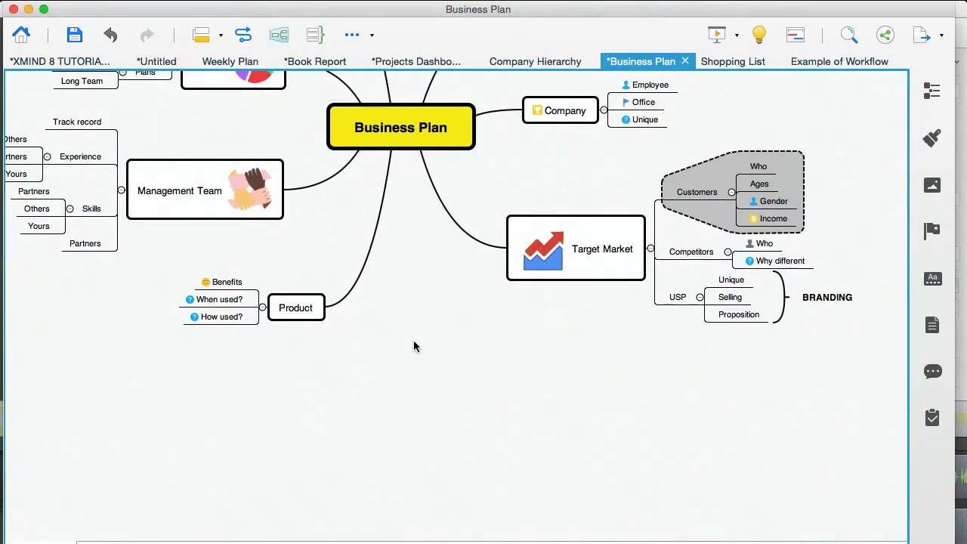
mouse_move(411, 335)
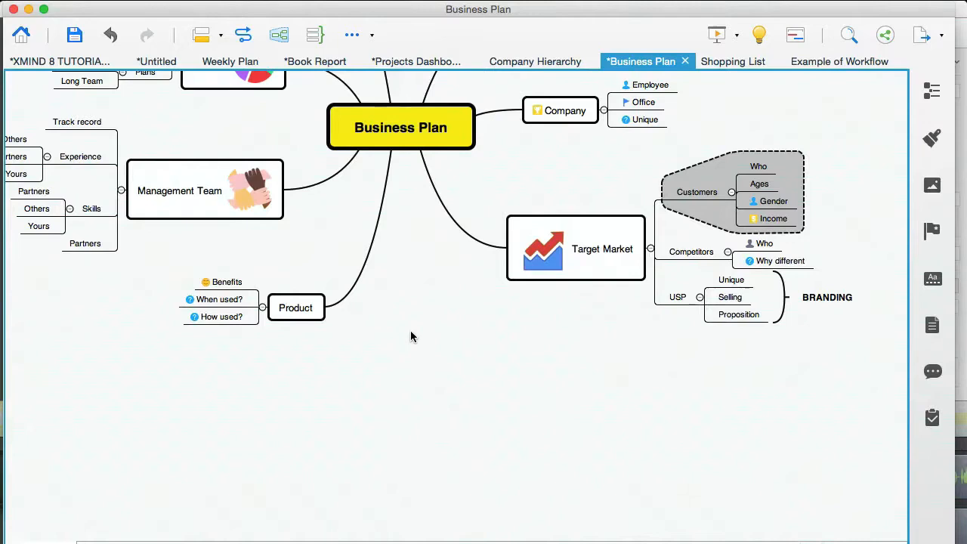
Step: Add a Floating Topic on the empty canvas beneath the Business Plan branches, then return to the tutorials map
right_click(412, 336)
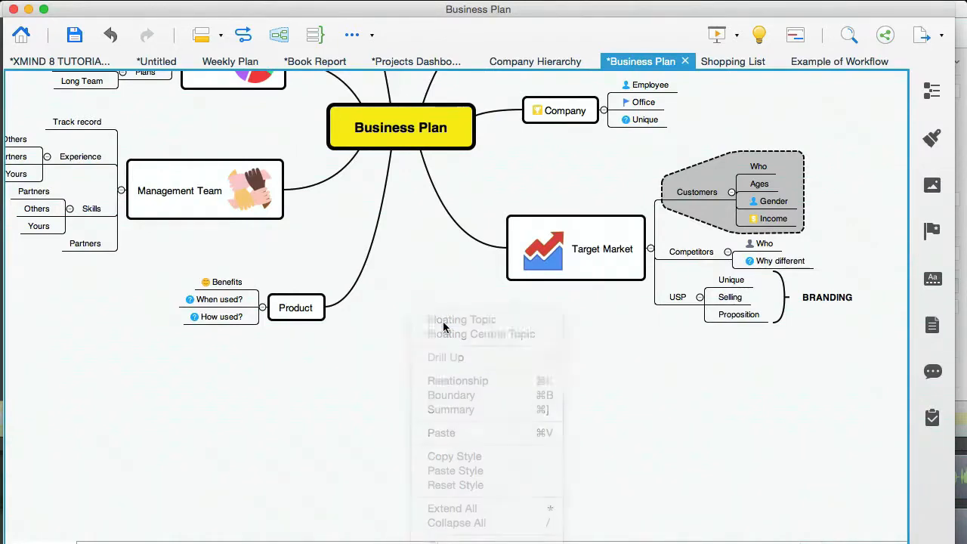
click(463, 319)
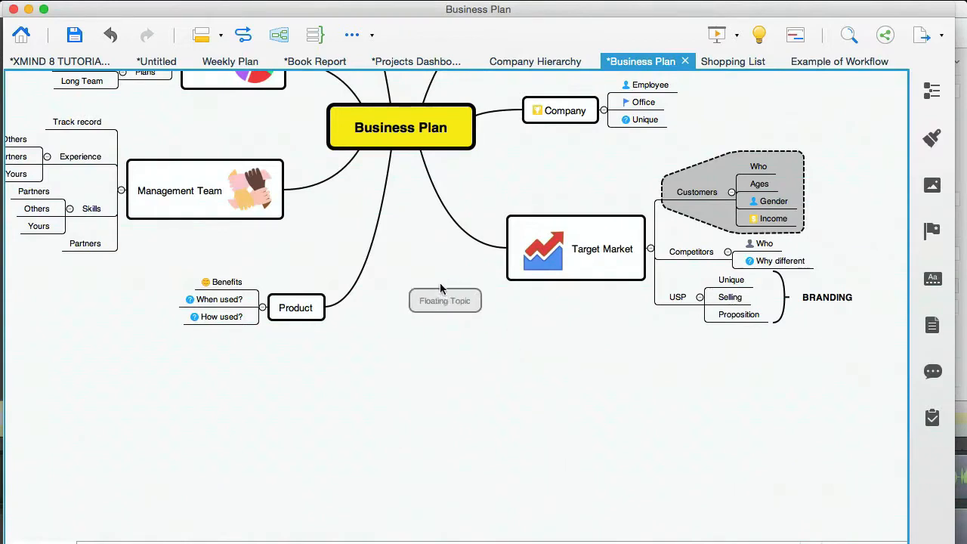
drag(444, 299, 440, 327)
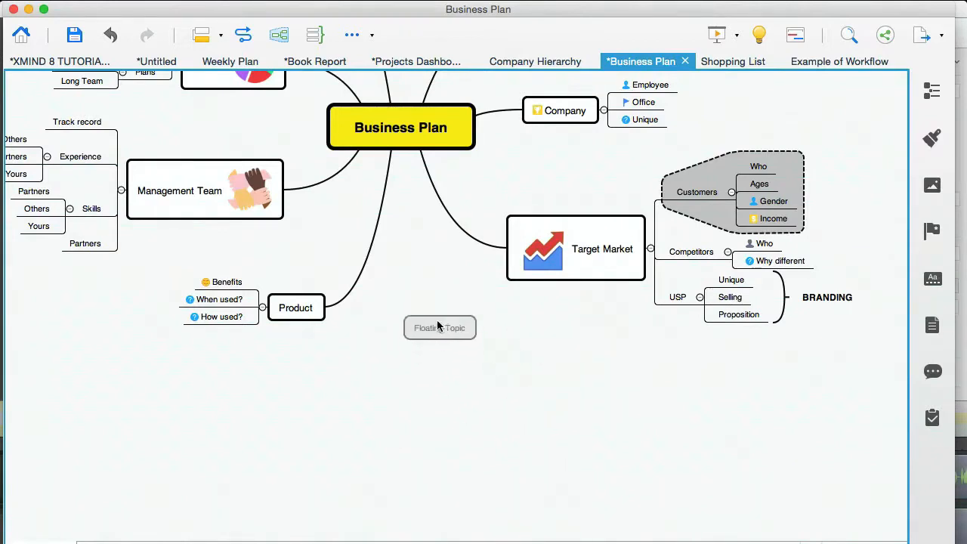
click(440, 326)
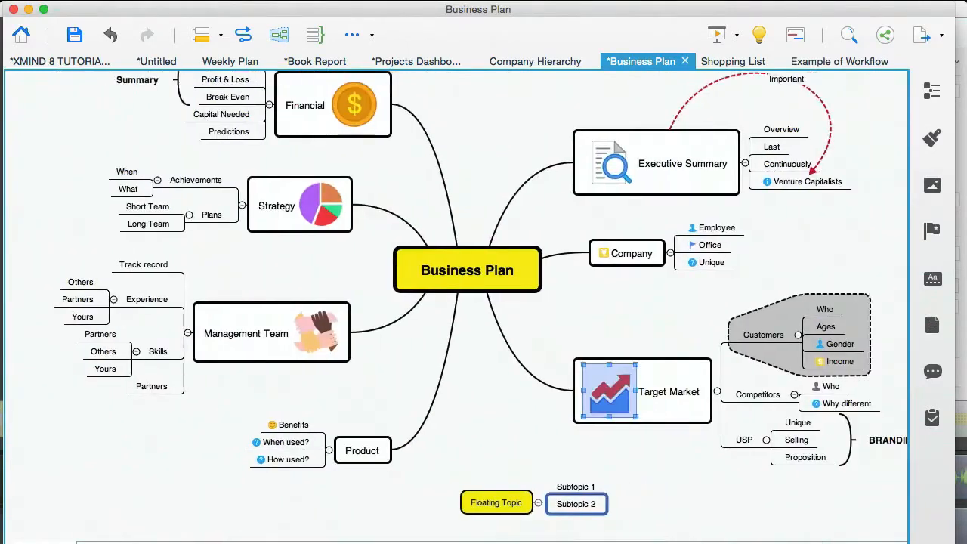
click(60, 60)
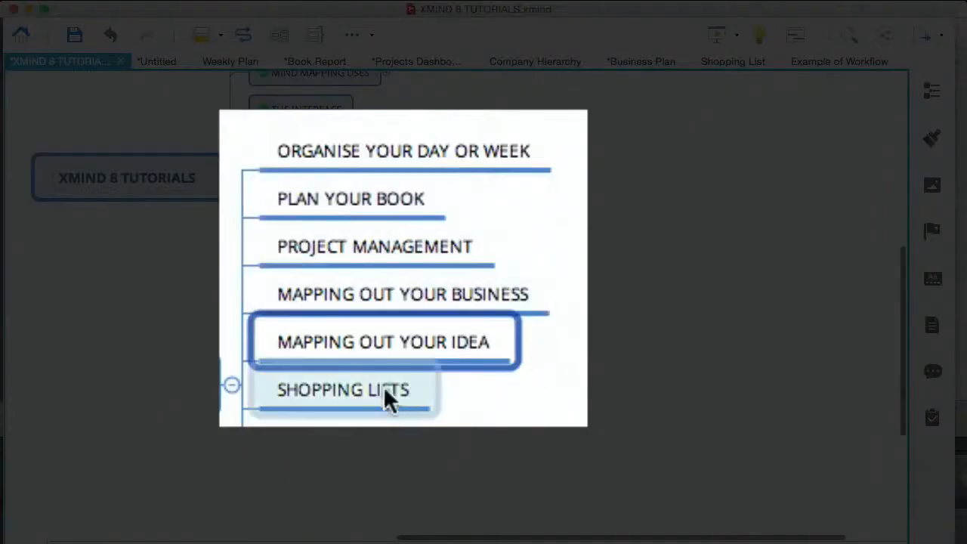
Step: In the Shopping List map move Hair care from PERSONAL CARE to under FOOD, then return to the tutorials map
click(341, 390)
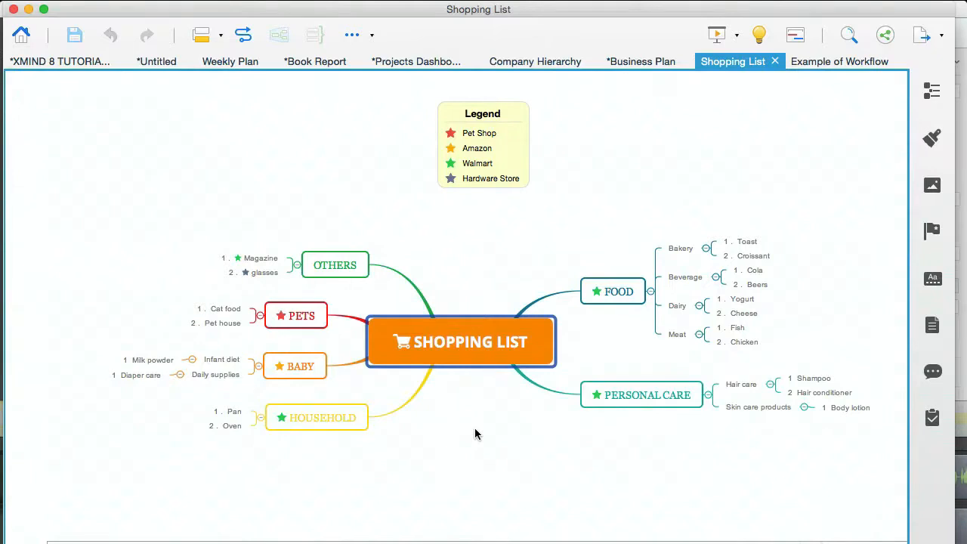
click(740, 386)
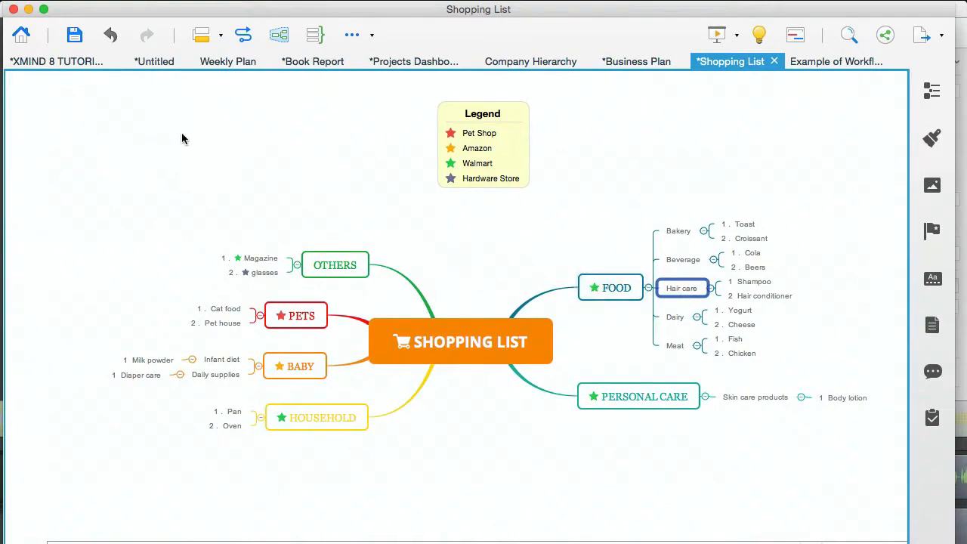
click(58, 61)
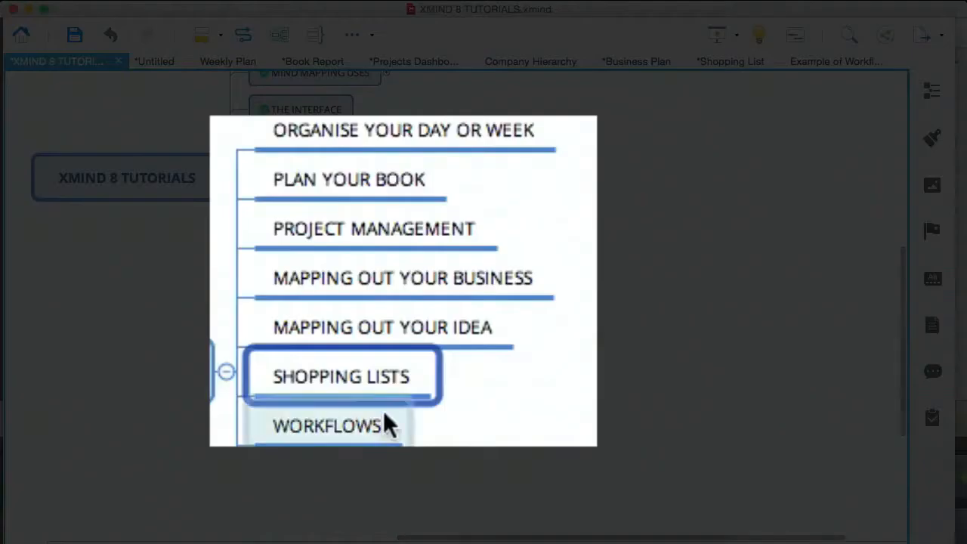
Step: View the Example of Workflow map, stepping through Receive Data and the other workflow steps to Stop
click(327, 426)
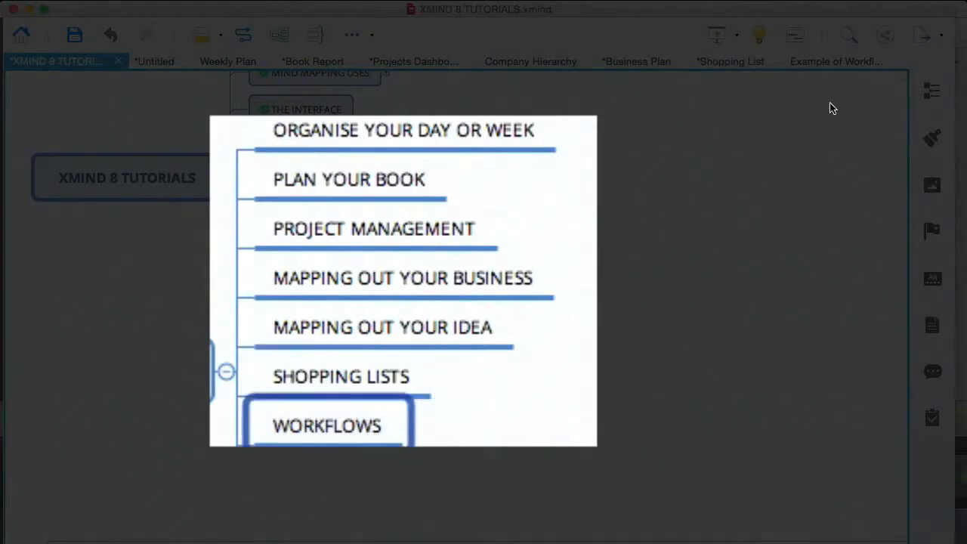
click(834, 60)
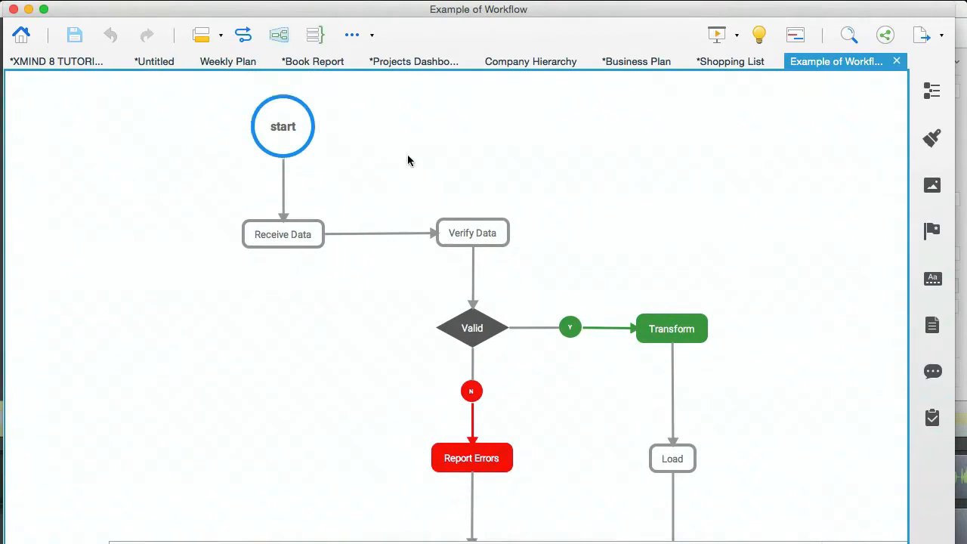
click(283, 234)
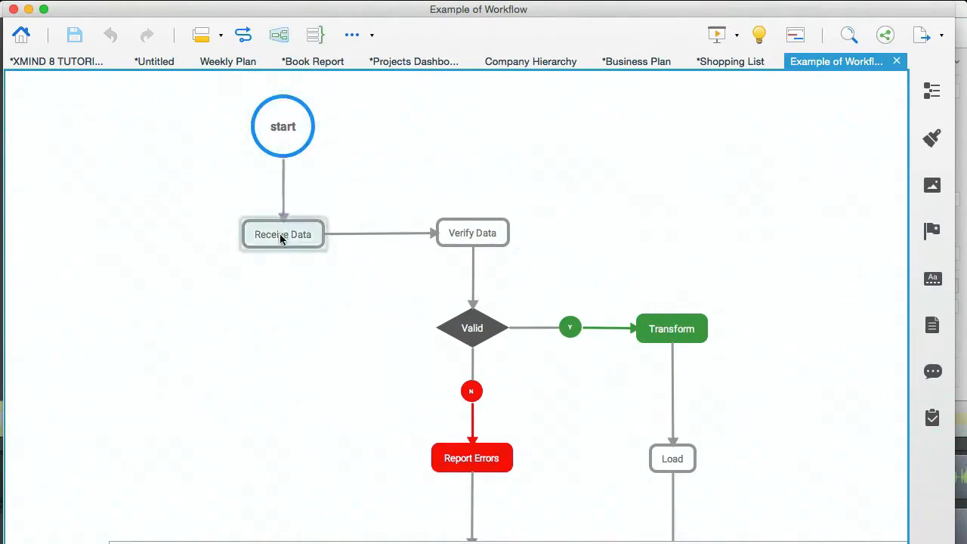
click(282, 127)
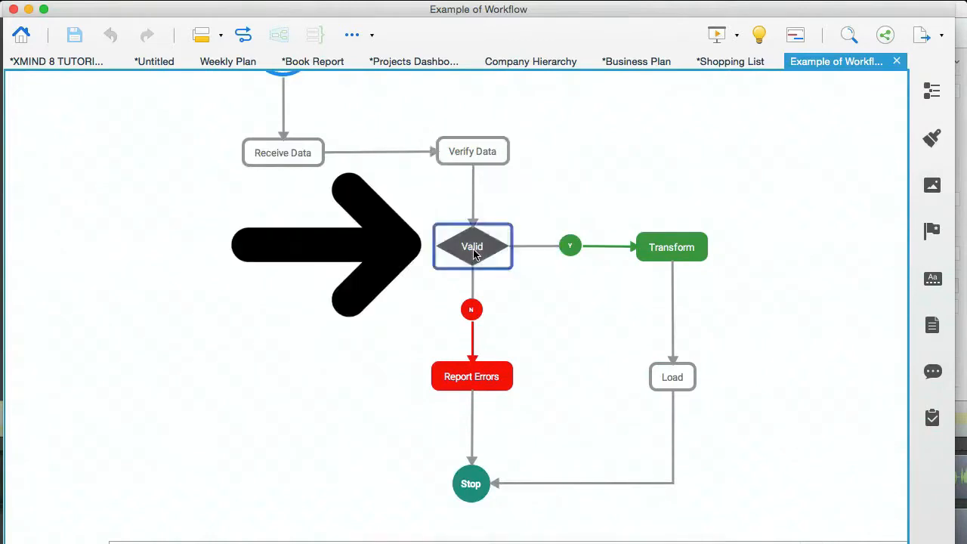
mouse_move(658, 318)
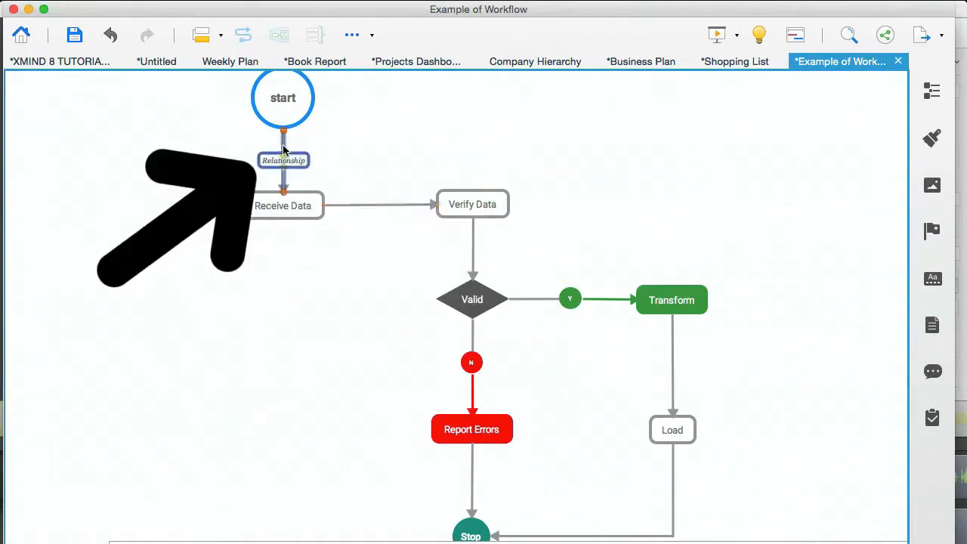
scroll(down, 3)
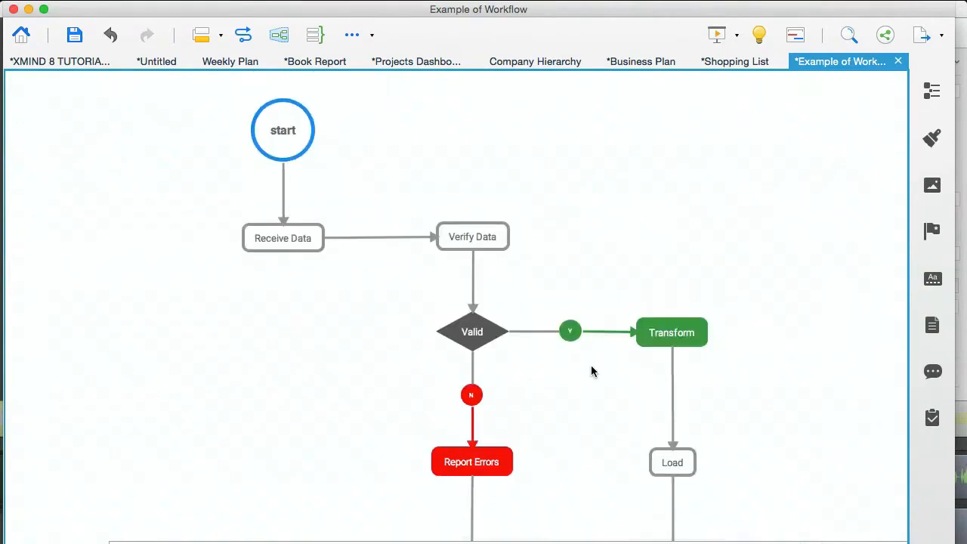
scroll(down, 3)
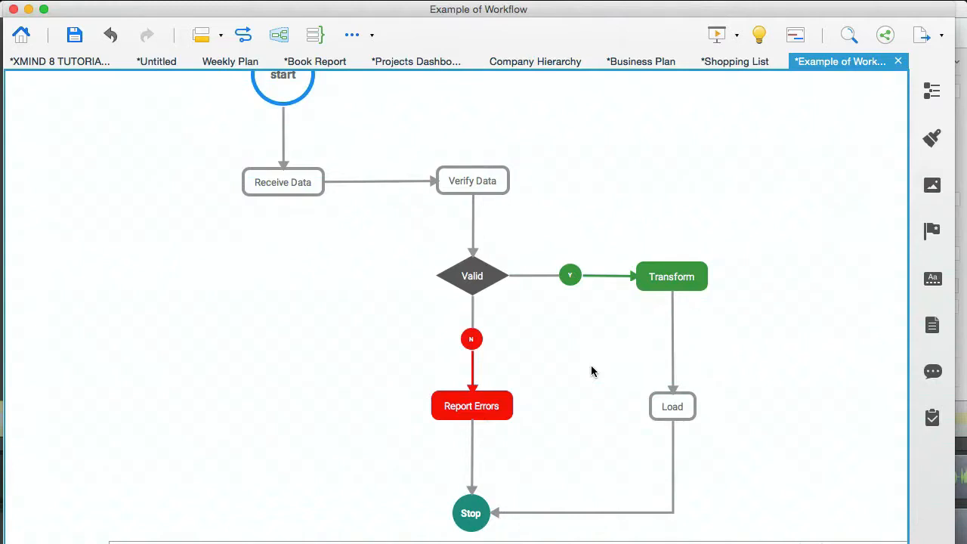
scroll(up, 3)
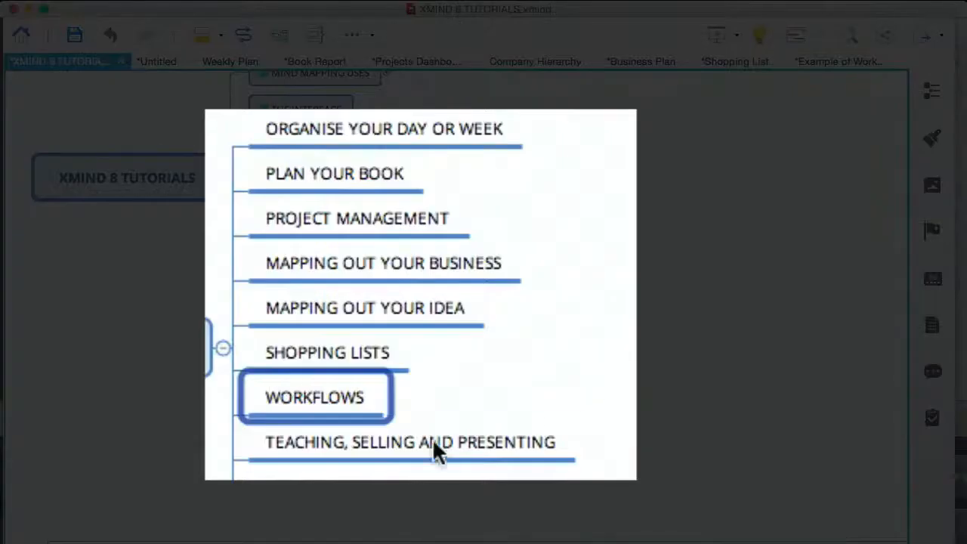
click(411, 441)
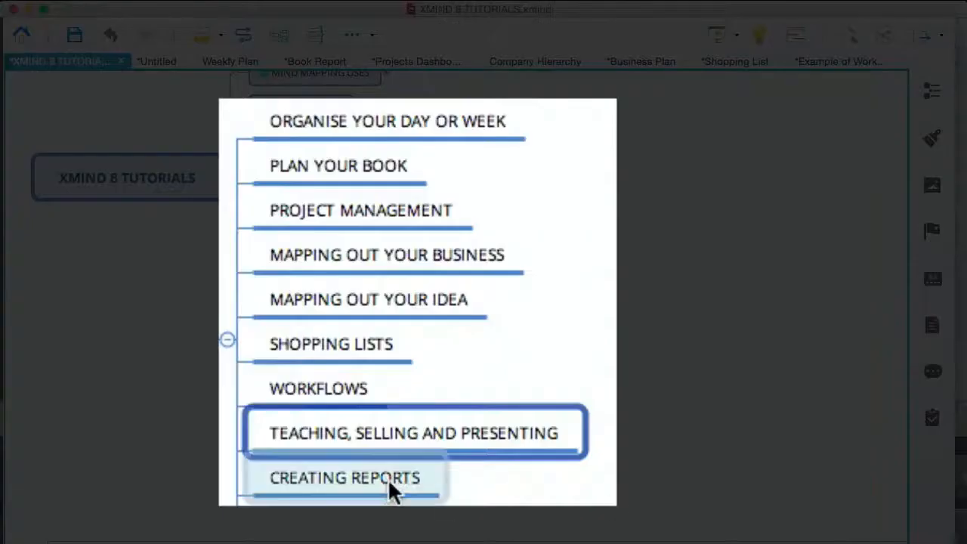
click(345, 477)
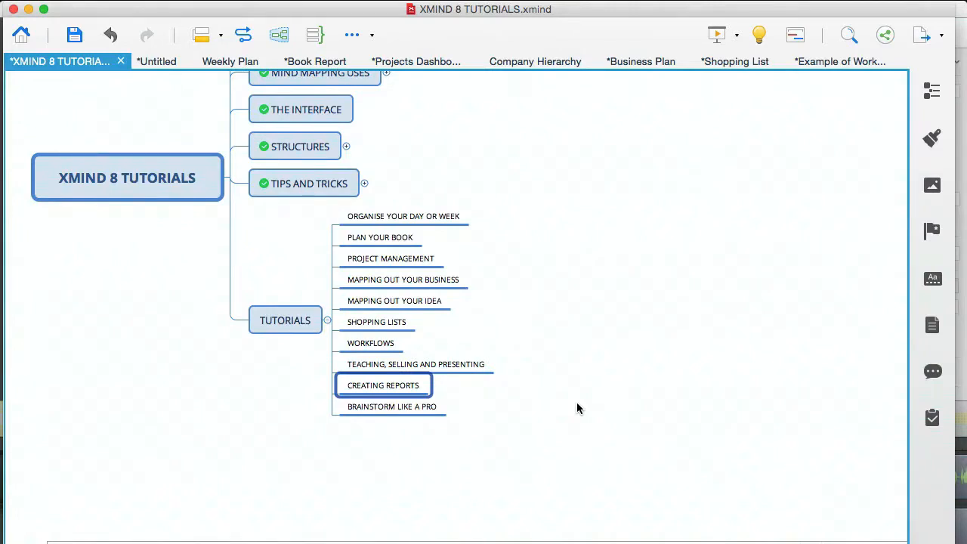
mouse_move(622, 360)
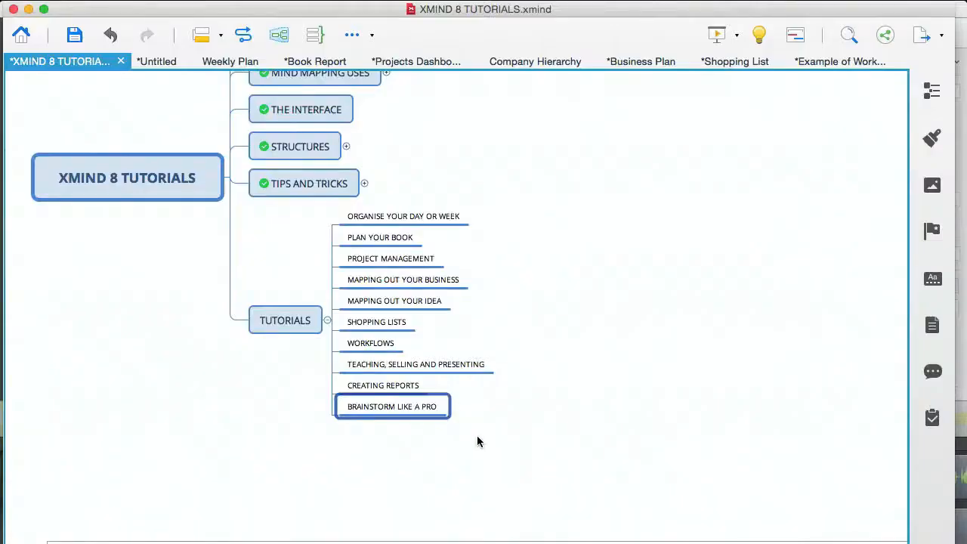
mouse_move(614, 396)
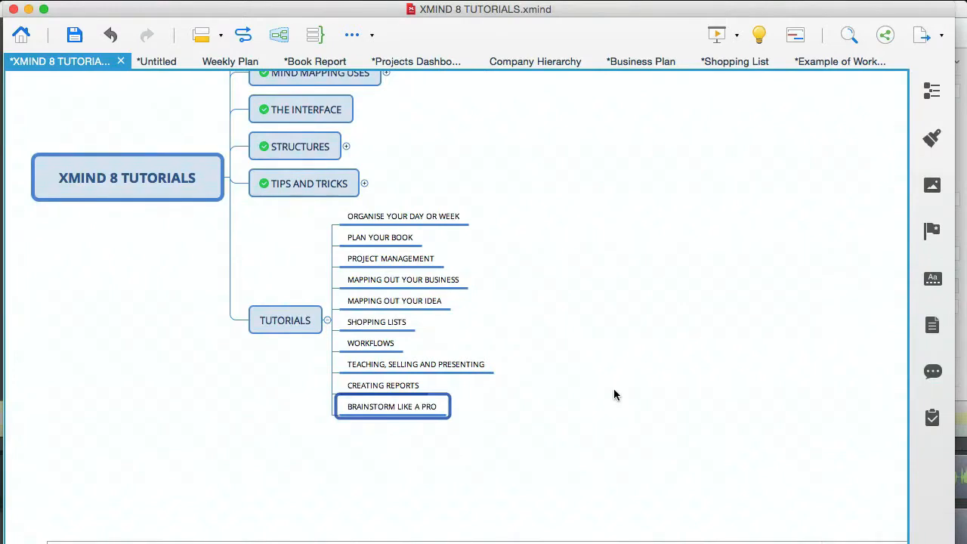
Step: Create a Logic Chart (Right) map and fill two TITLE branches with placeholder subtopics like 'asdjhaso'
click(21, 34)
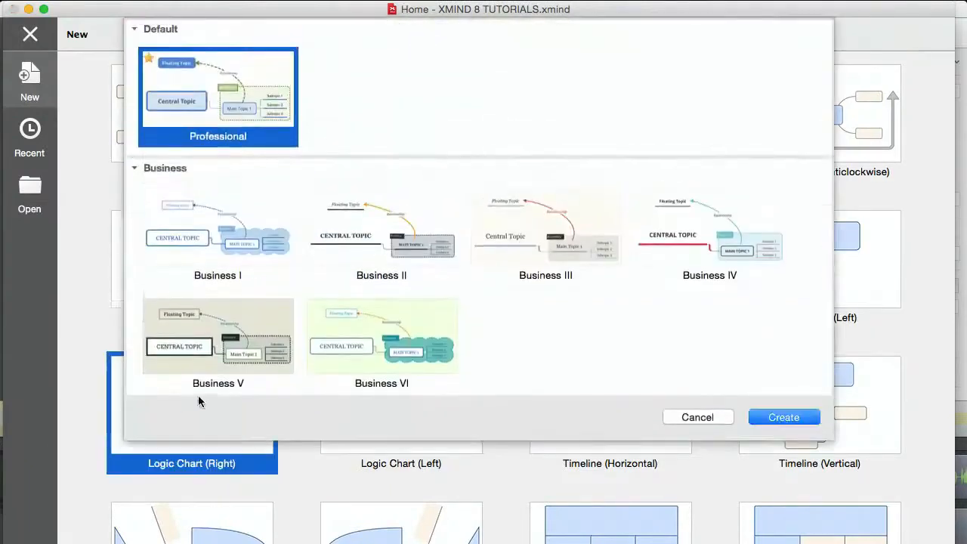
click(782, 417)
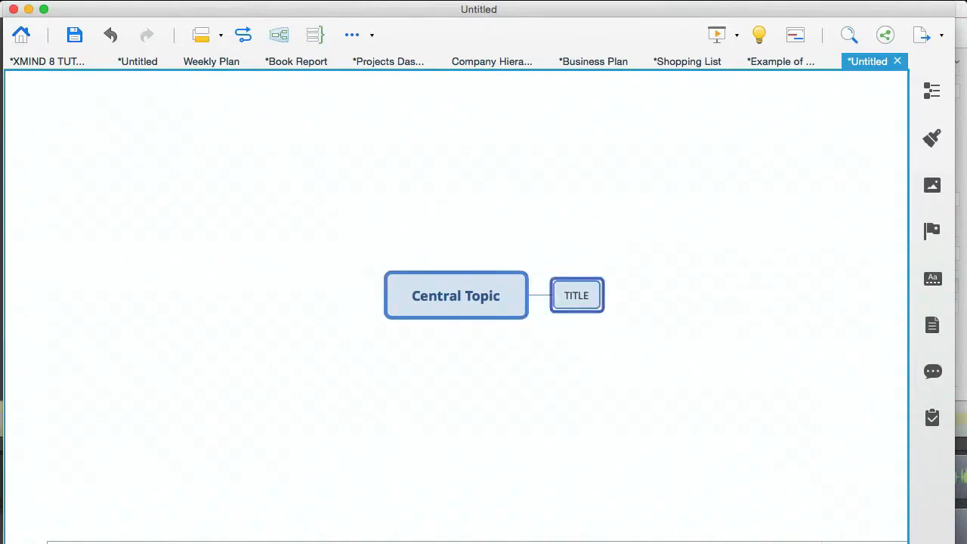
text(asdjhaso)
text(sadkjsadls)
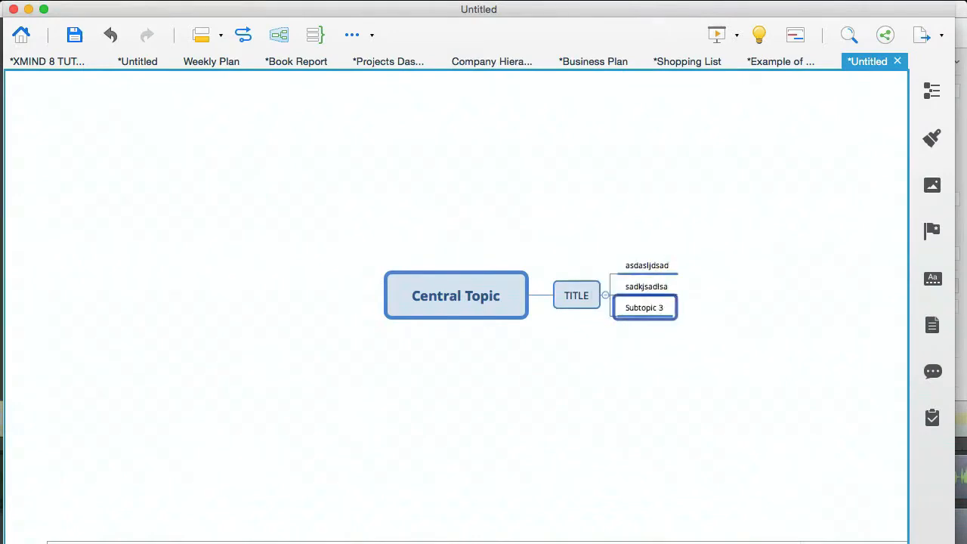
text(askdhaskjdhadkasd)
text(hf)
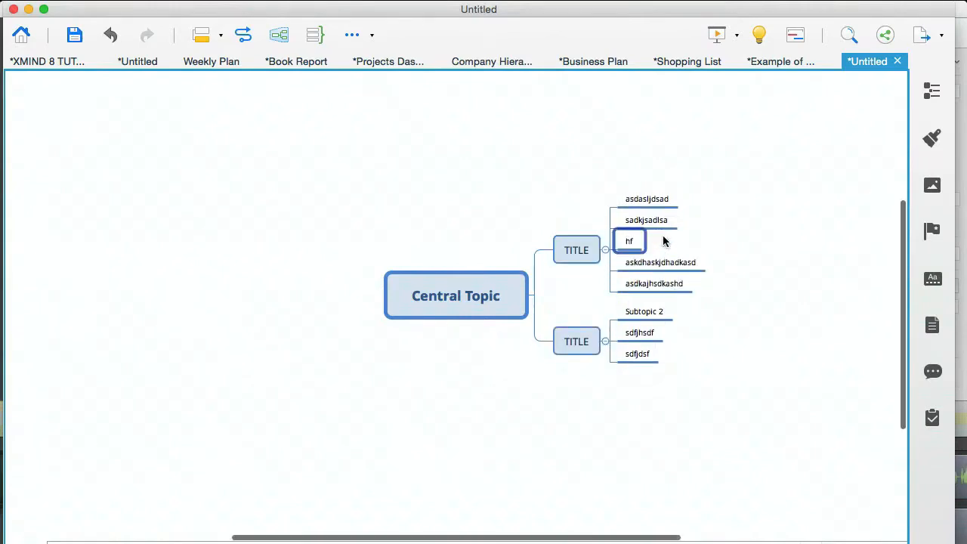
mouse_move(704, 312)
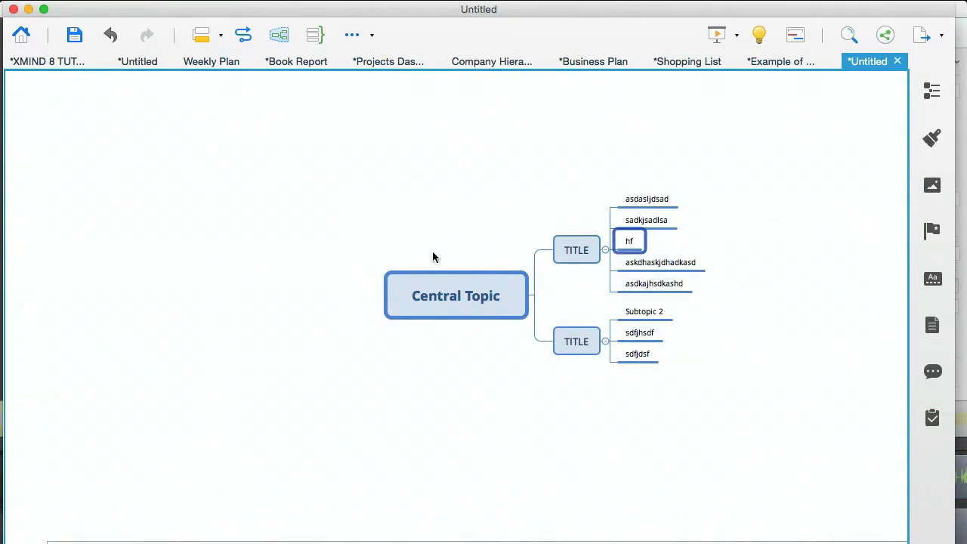
Step: Return to the XMind 8 Tutorials map and expand the MIND MAPPING USES branch to show its subtopics
click(46, 60)
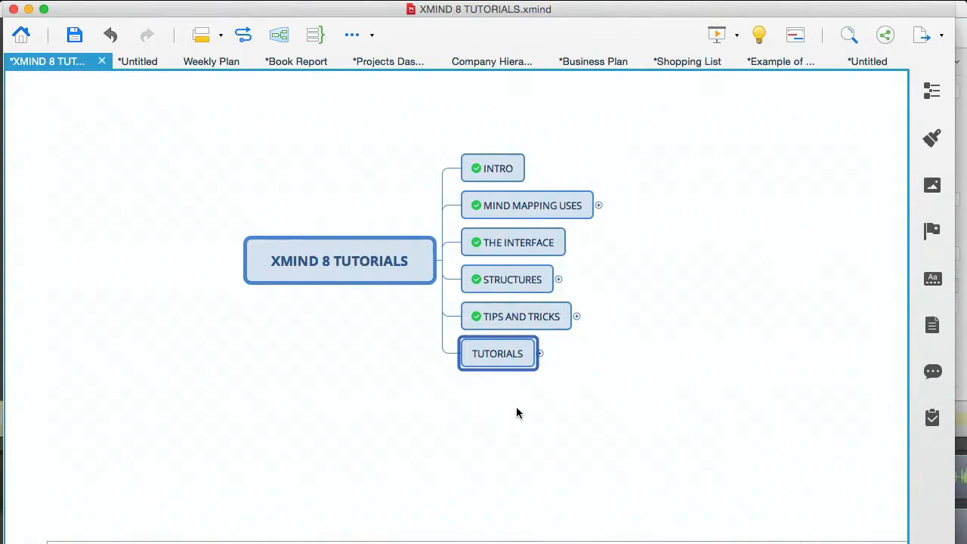
click(531, 205)
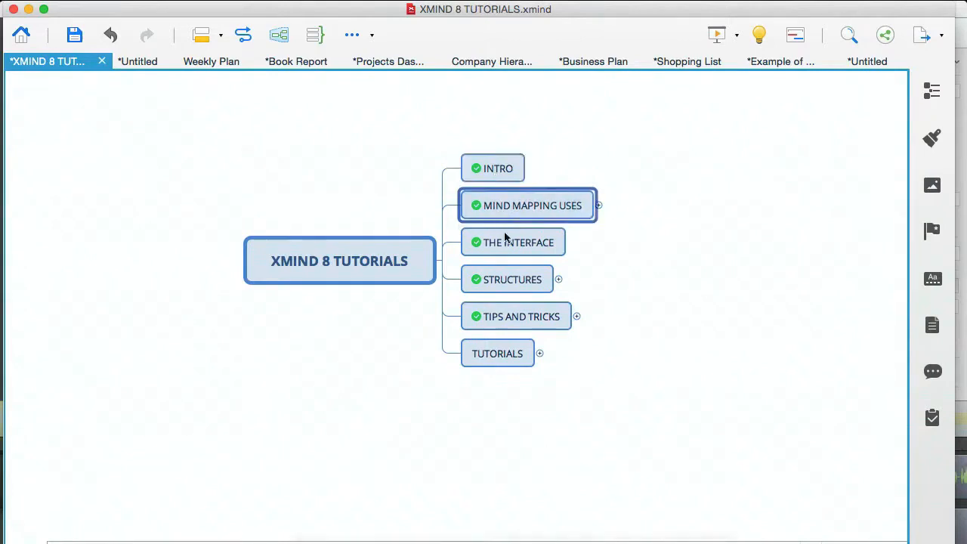
click(519, 242)
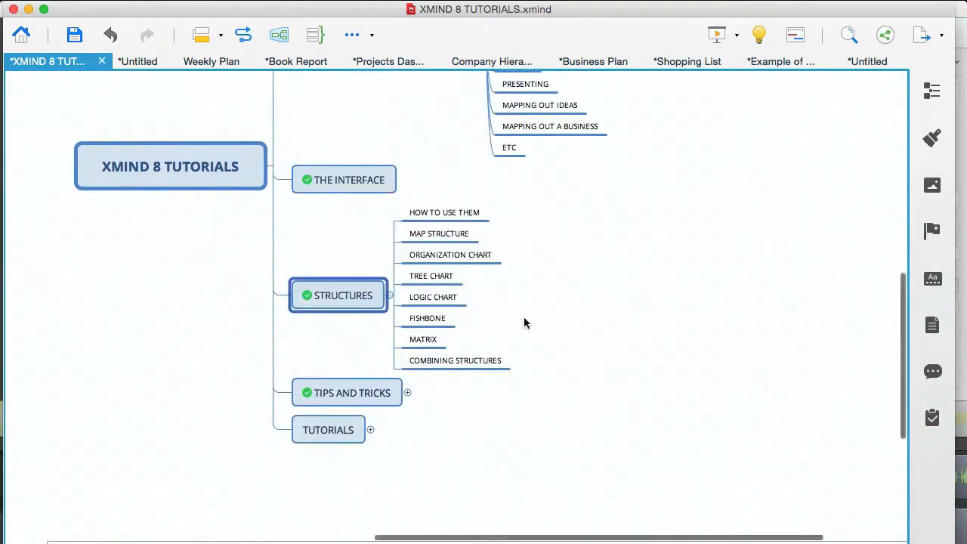
scroll(down, 3)
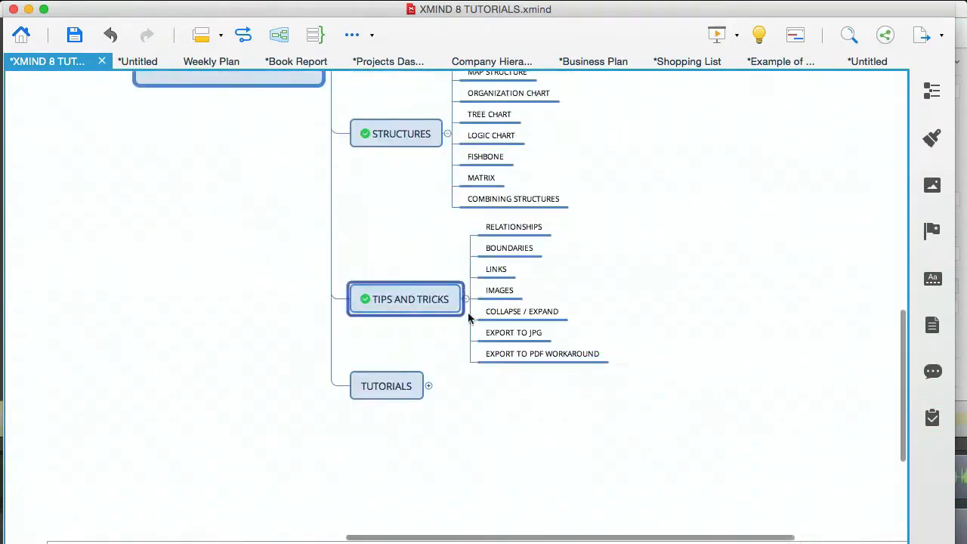